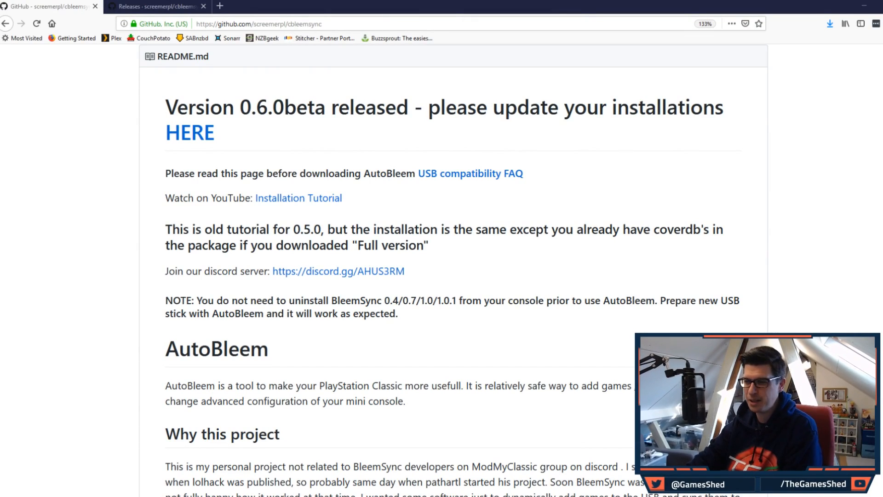
mouse_move(73, 163)
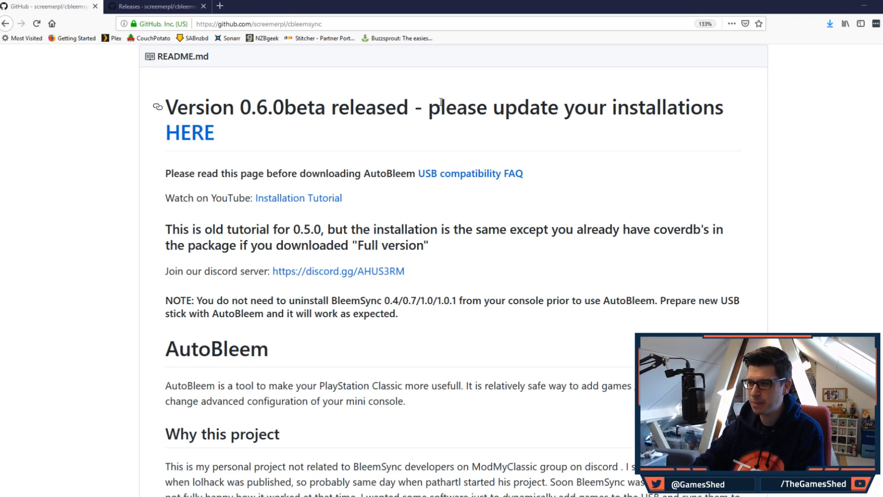
mouse_move(715, 144)
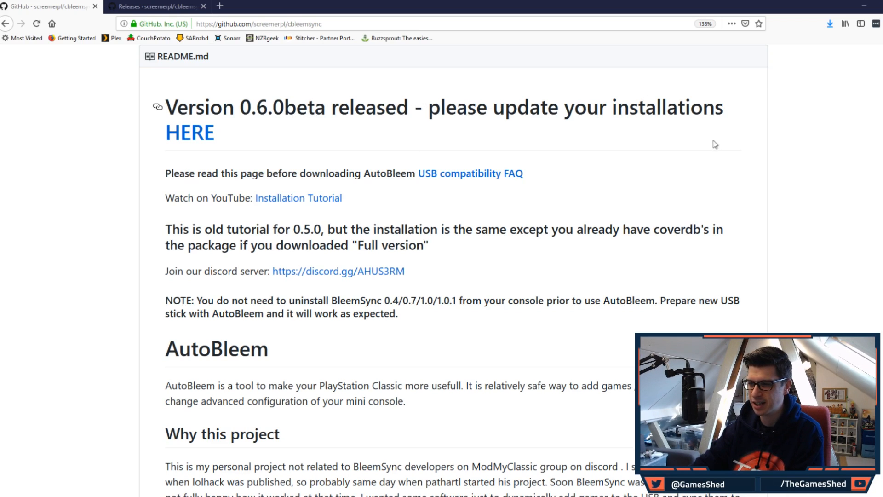
Scroll past the 0.6.0beta release notice to the AutoBleem and 'Why this project' headings
scroll(down, 3)
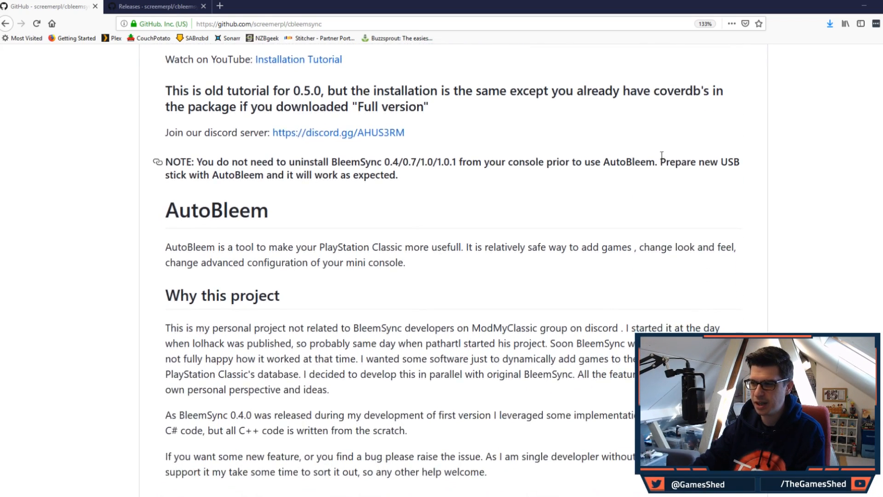
scroll(up, 3)
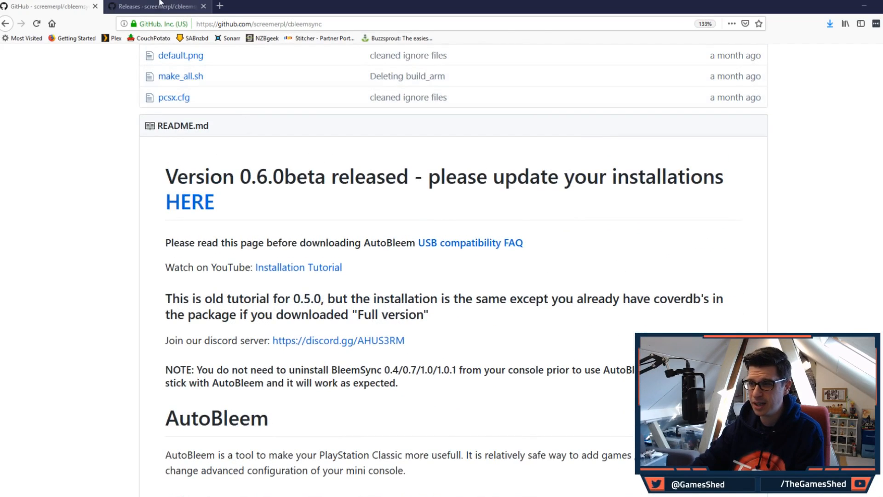
click(190, 202)
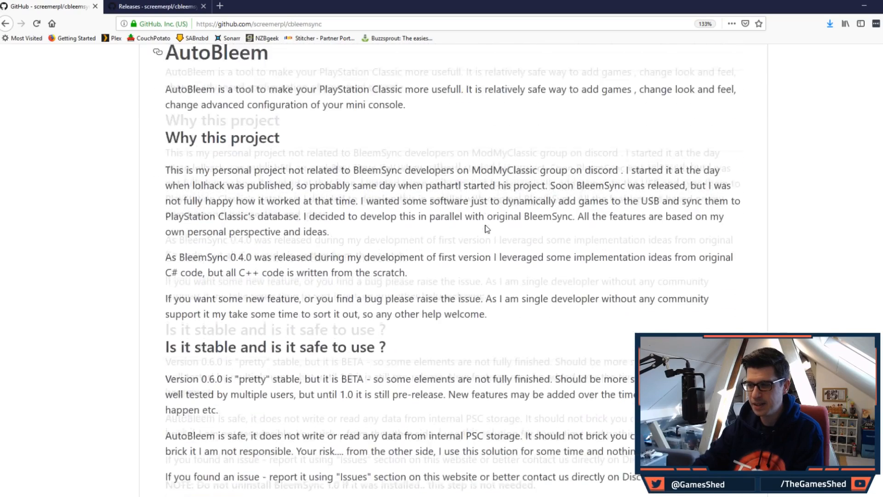
Scroll to the 'Is it stable and is it safe to use ?' heading
scroll(down, 3)
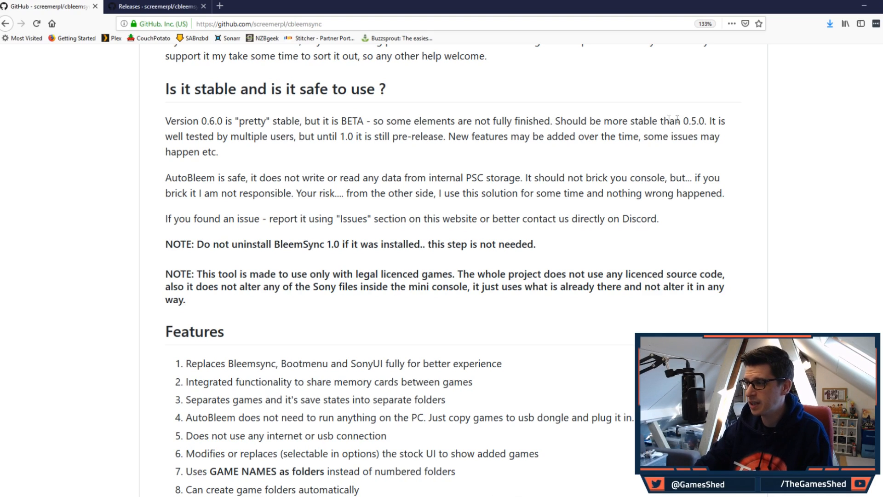
mouse_move(741, 133)
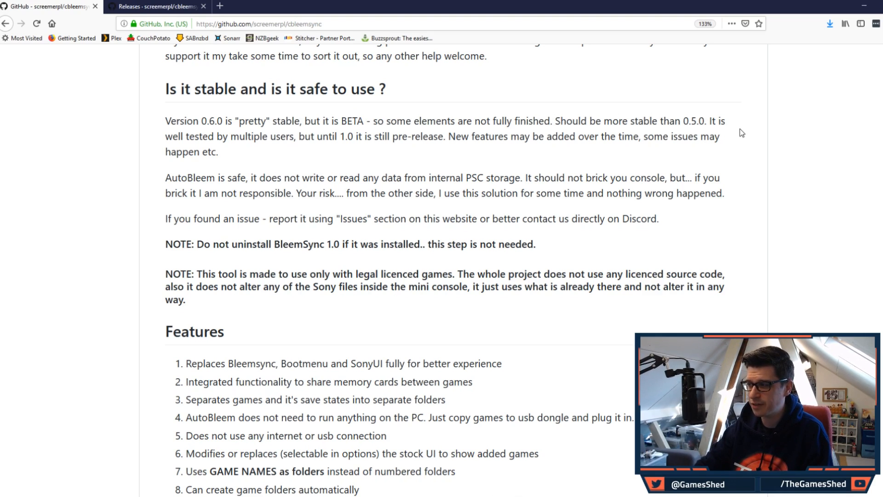
mouse_move(457, 148)
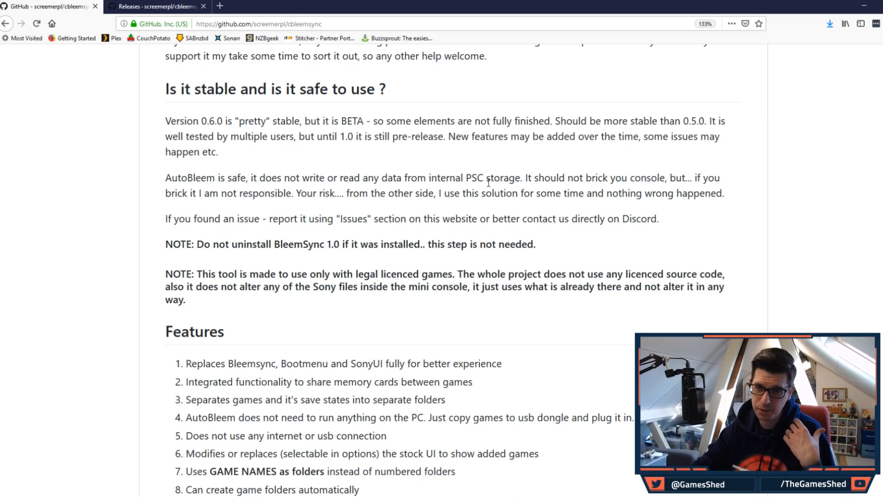
mouse_move(499, 157)
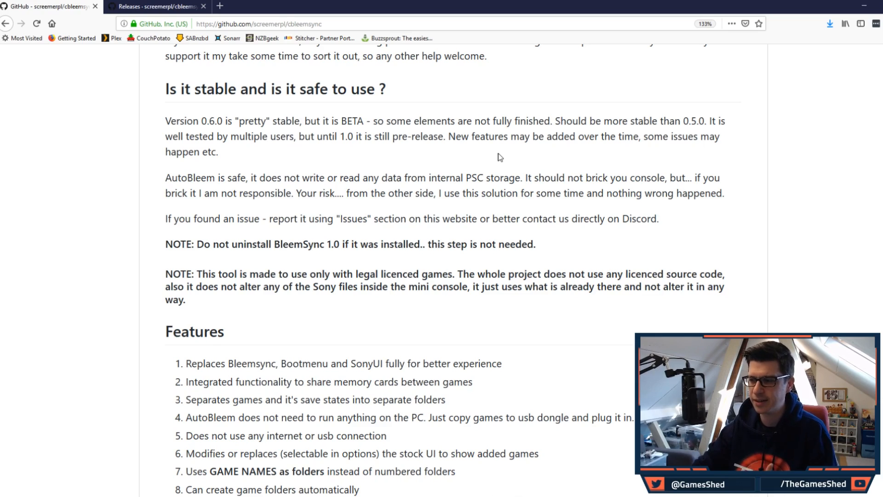
Read the Features list, highlighting memory card sharing and stock UI replacement, down to item 24
scroll(down, 3)
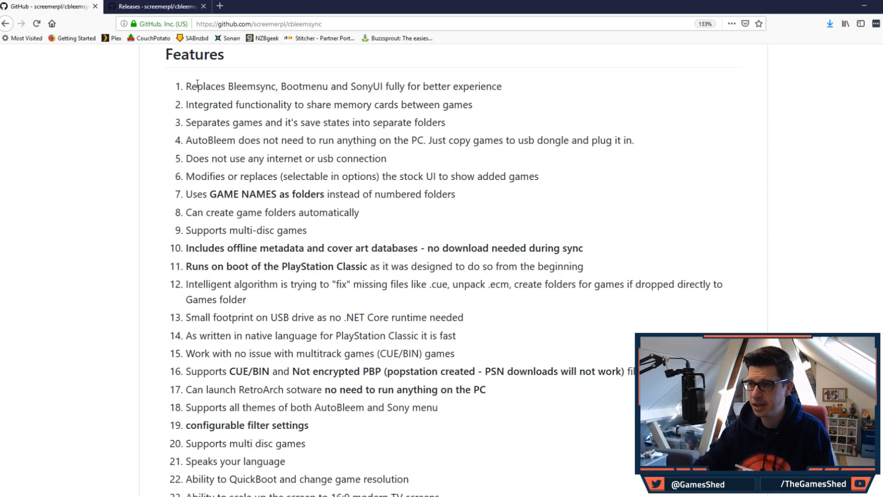
mouse_move(513, 88)
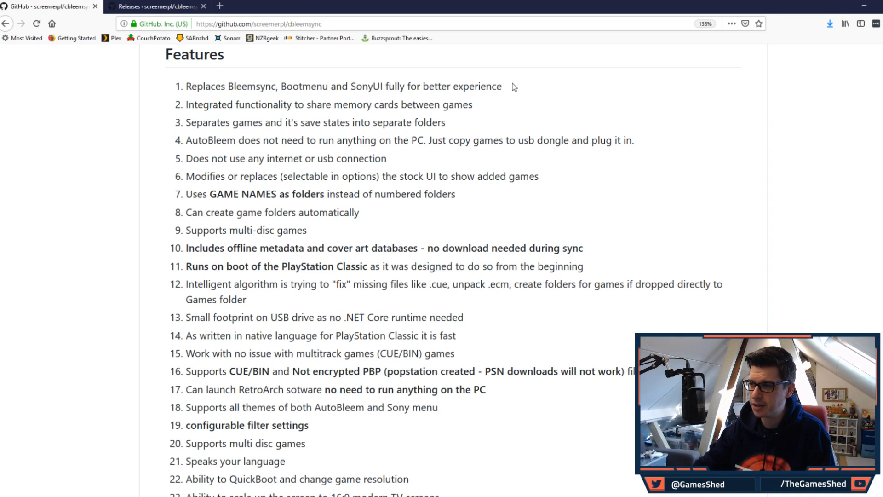
triple_click(344, 86)
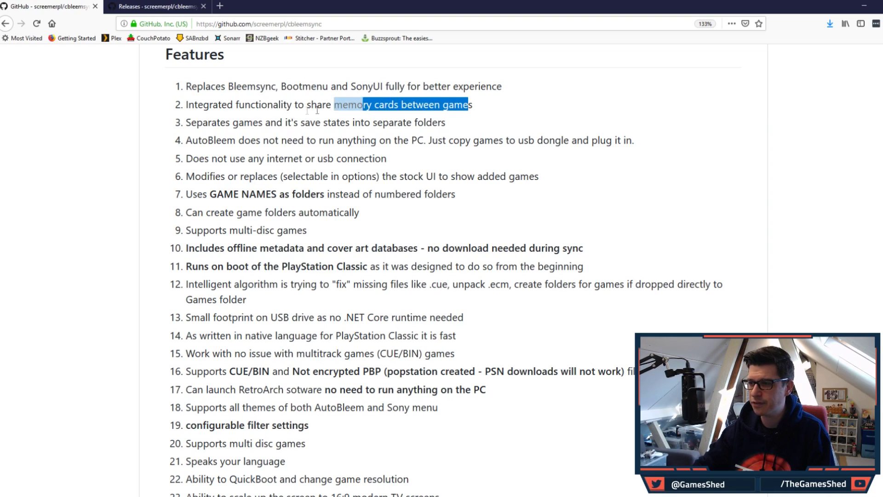
click(454, 125)
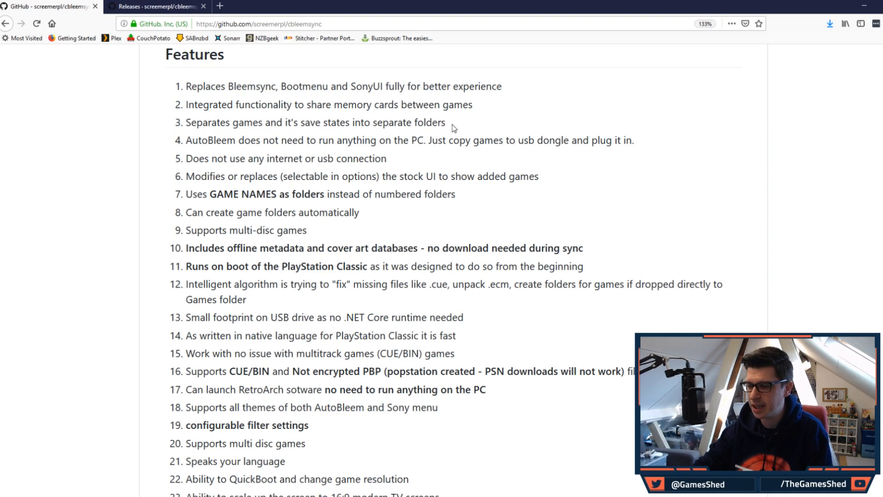
mouse_move(472, 125)
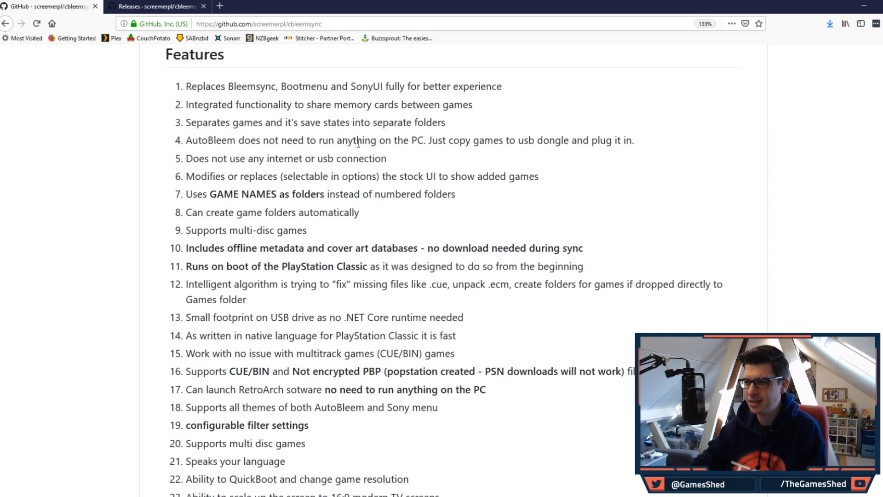
mouse_move(642, 147)
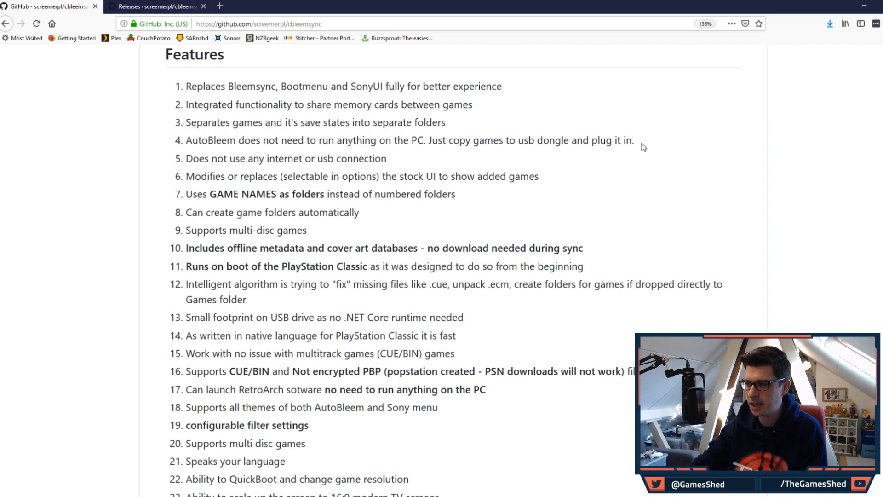
mouse_move(409, 166)
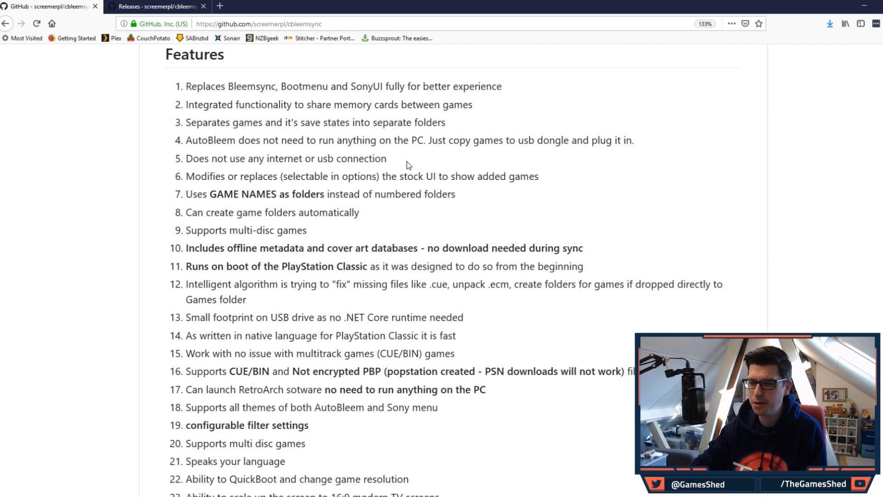
mouse_move(391, 167)
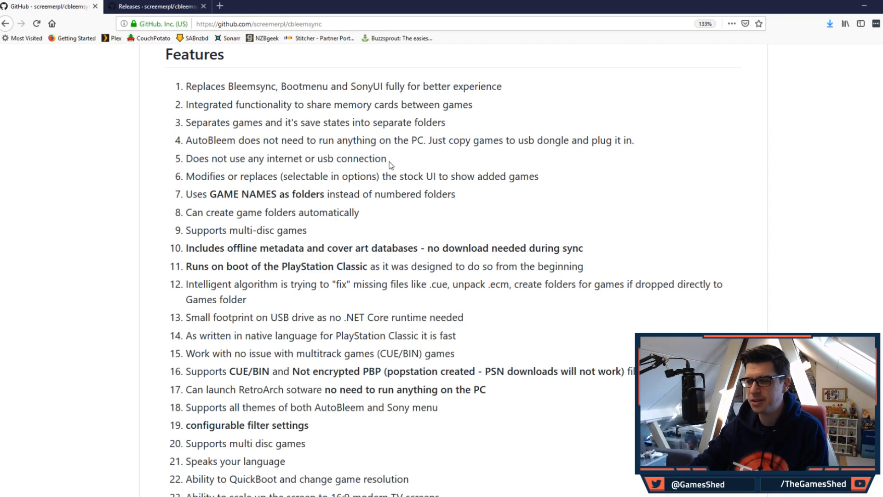
drag(206, 176, 274, 176)
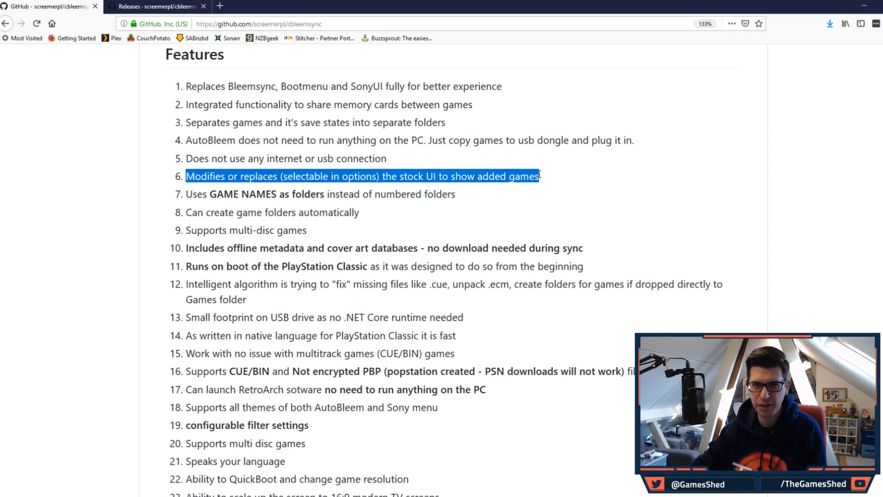
mouse_move(517, 155)
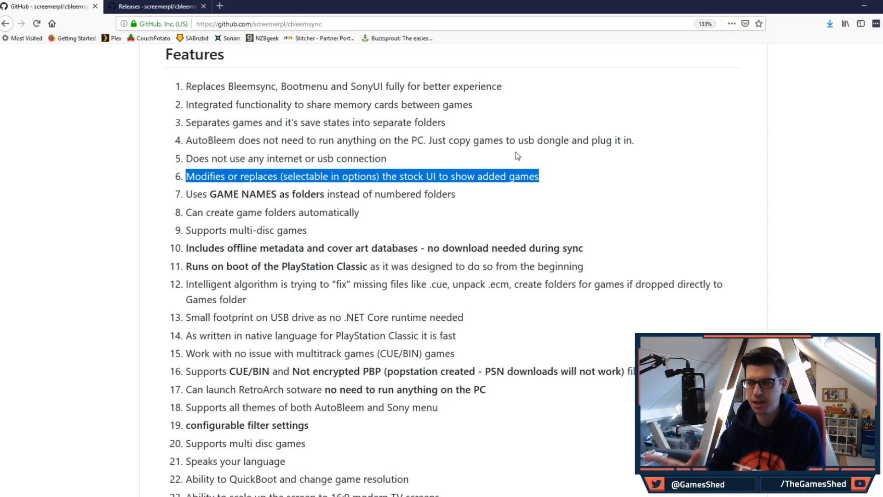
click(359, 193)
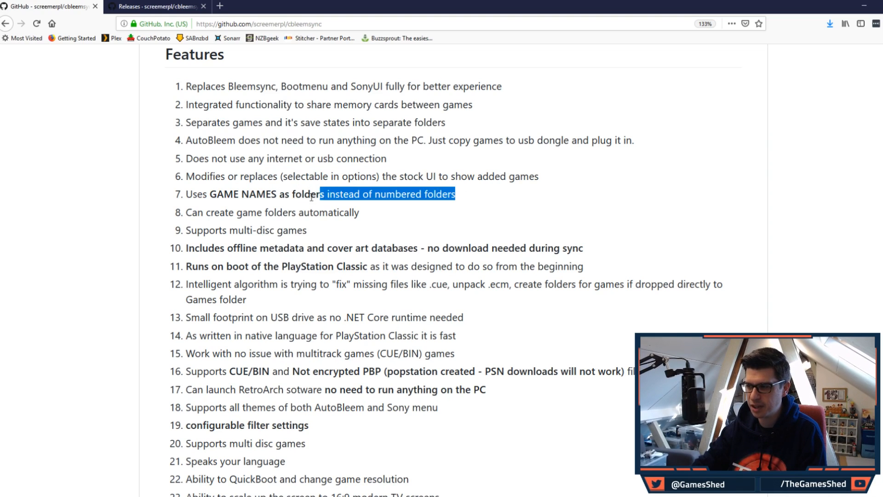
scroll(down, 3)
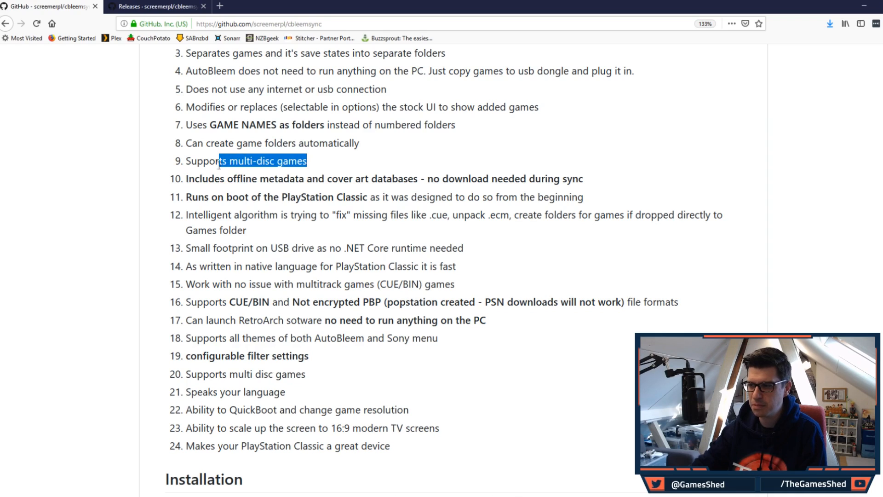
click(198, 178)
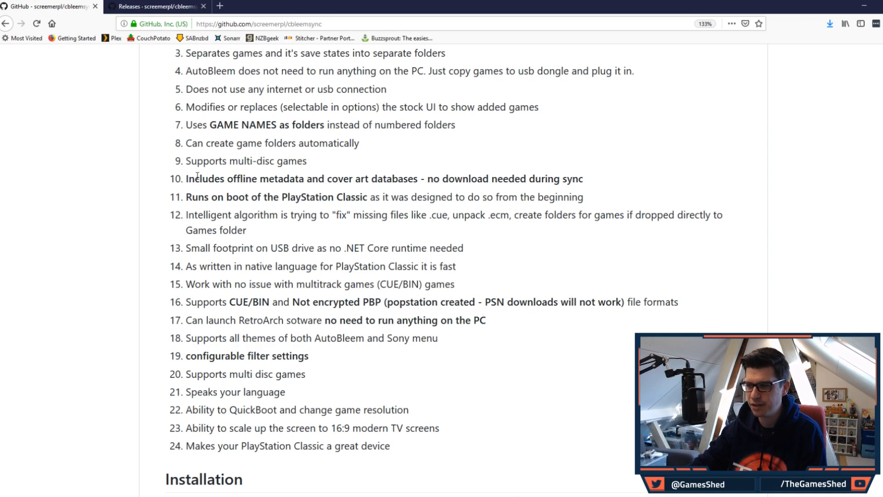
mouse_move(586, 184)
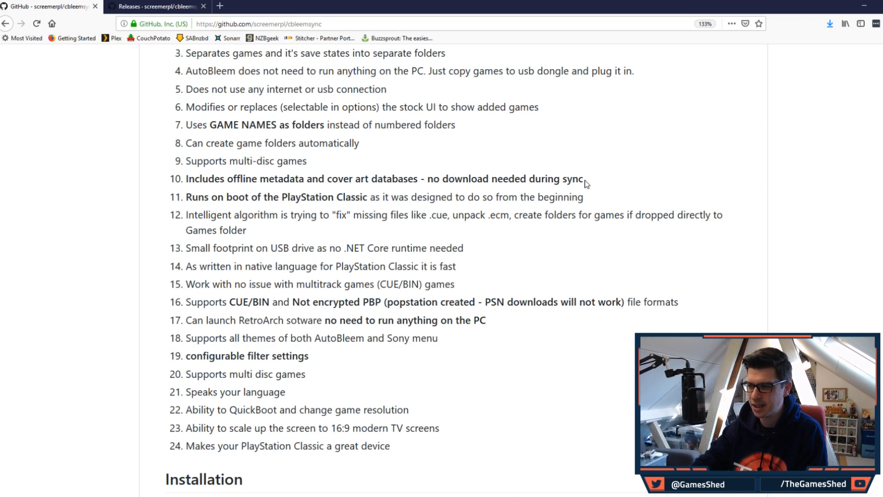
mouse_move(592, 189)
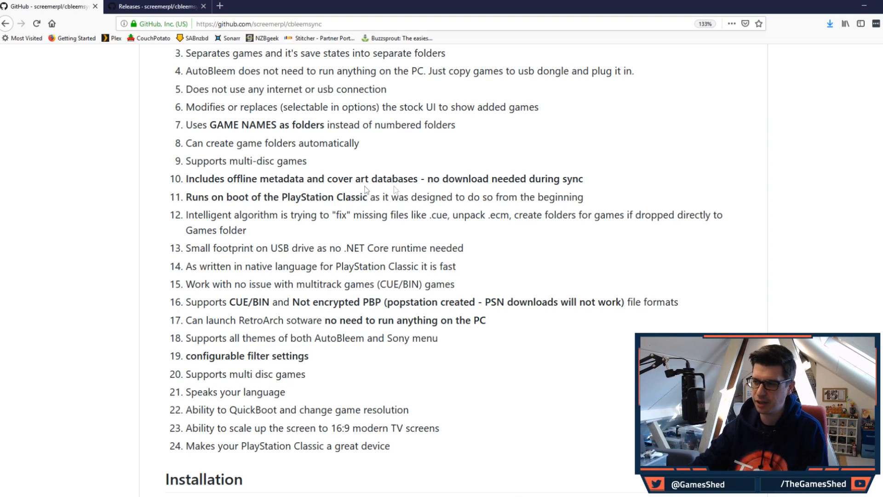
mouse_move(610, 208)
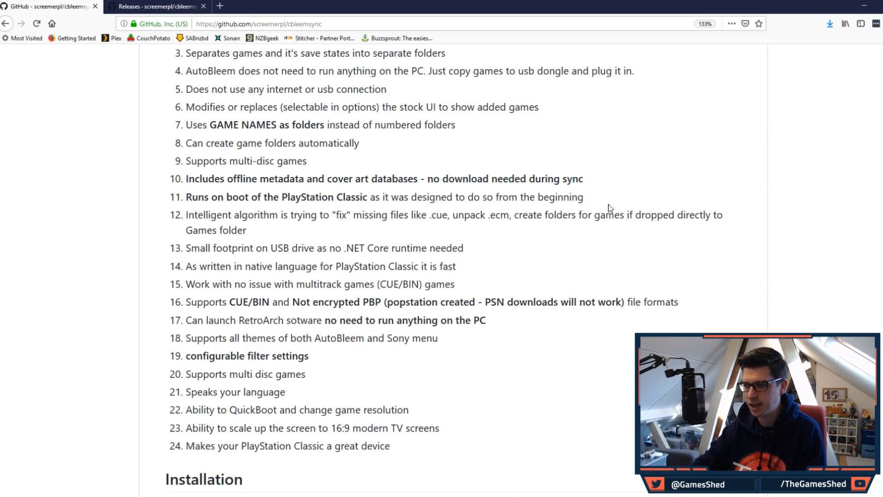
mouse_move(271, 234)
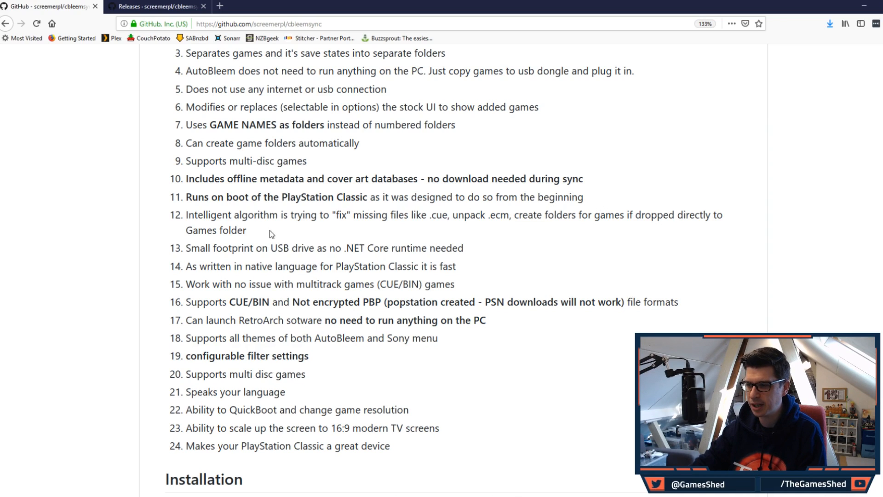
scroll(down, 3)
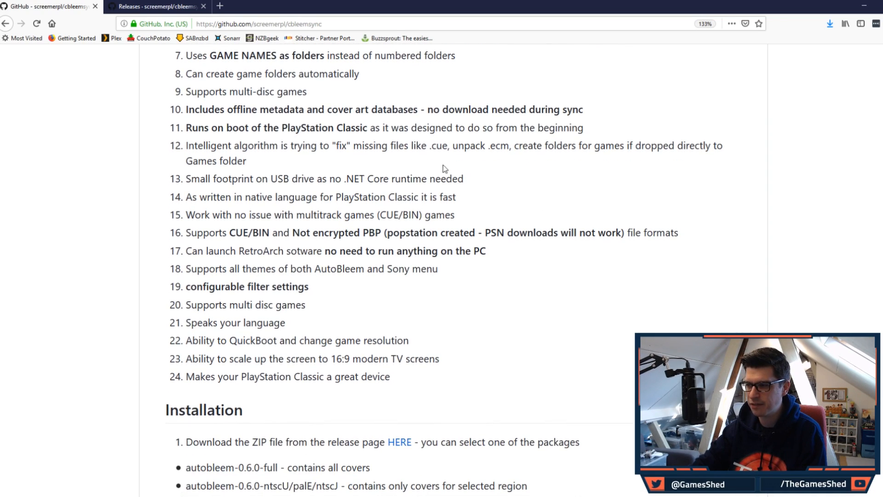
mouse_move(509, 159)
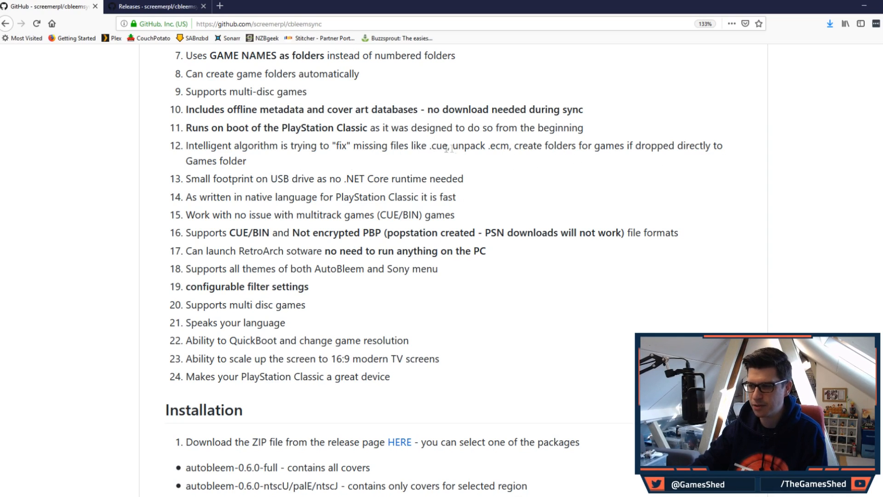
mouse_move(446, 184)
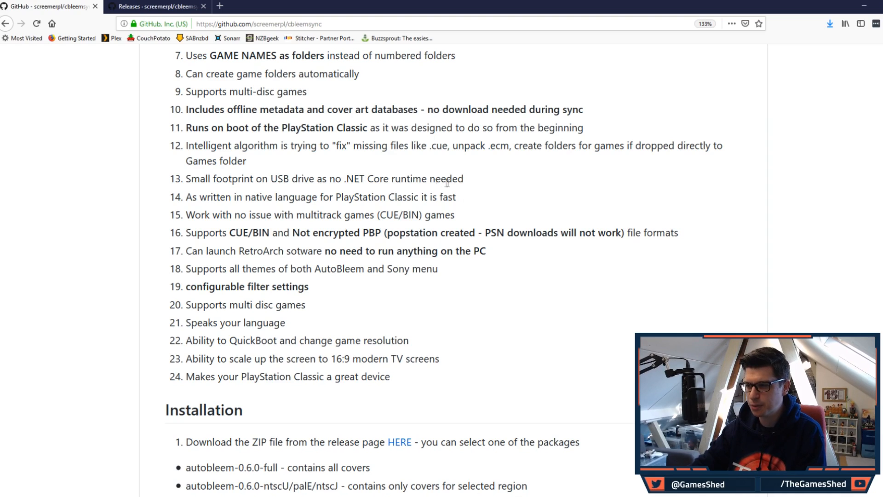
mouse_move(461, 199)
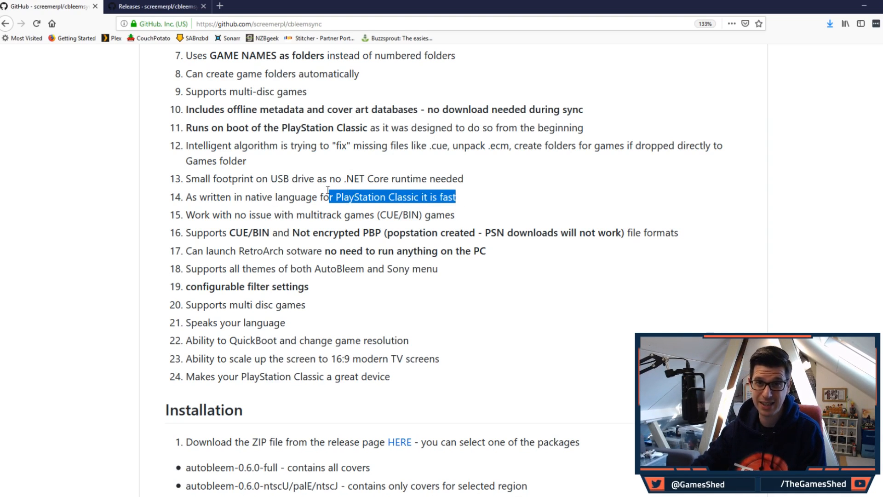
click(419, 215)
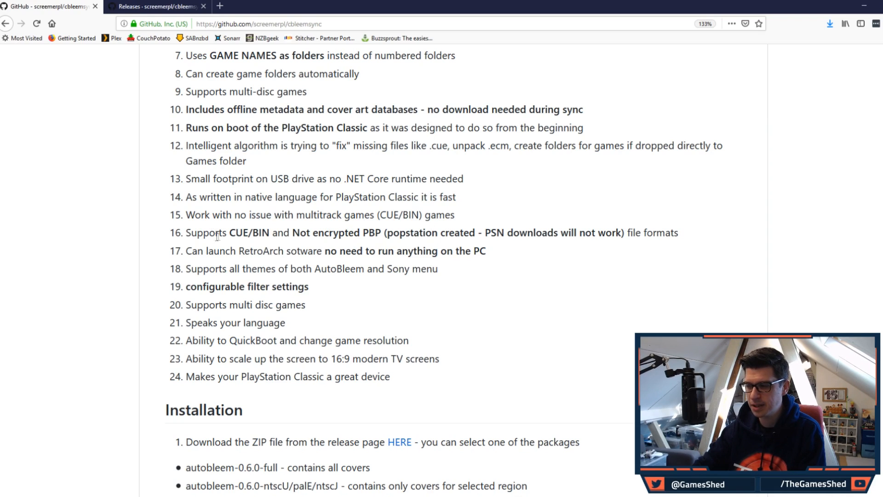
mouse_move(464, 233)
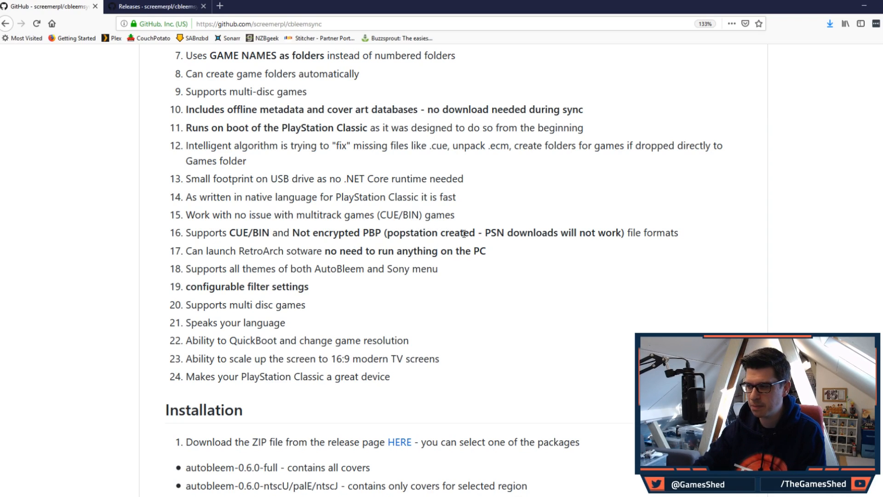
mouse_move(412, 251)
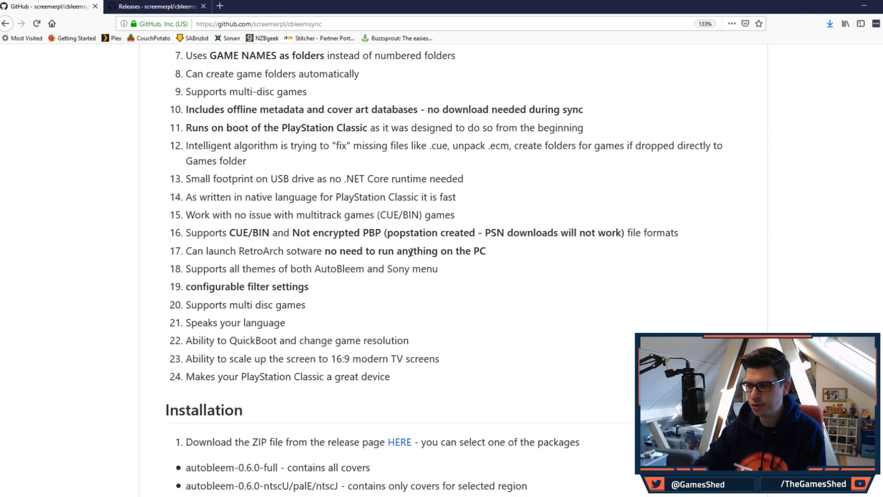
mouse_move(505, 256)
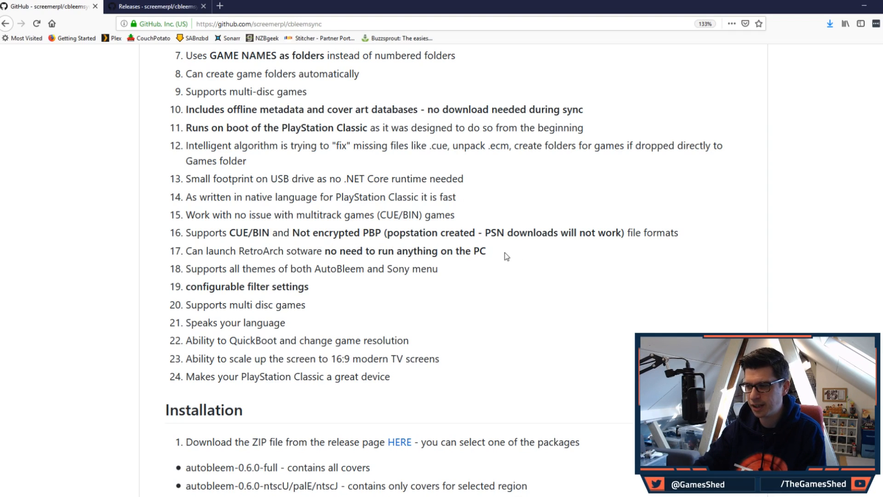
mouse_move(236, 266)
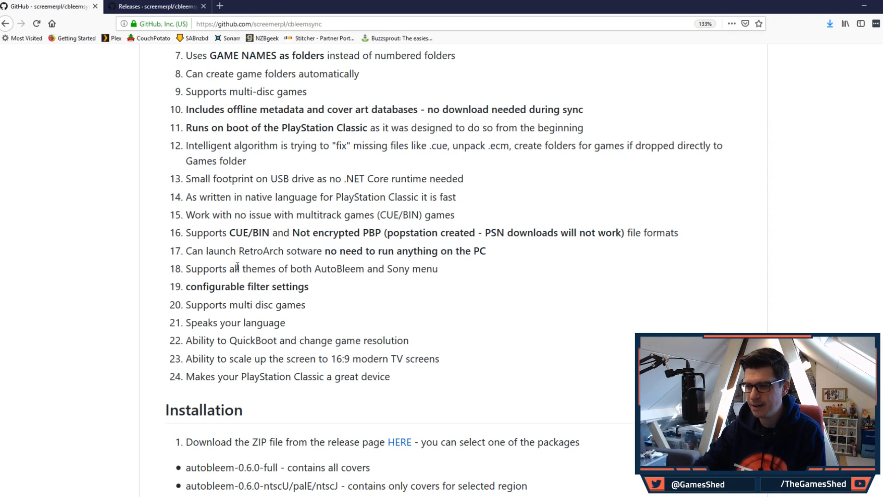
mouse_move(415, 306)
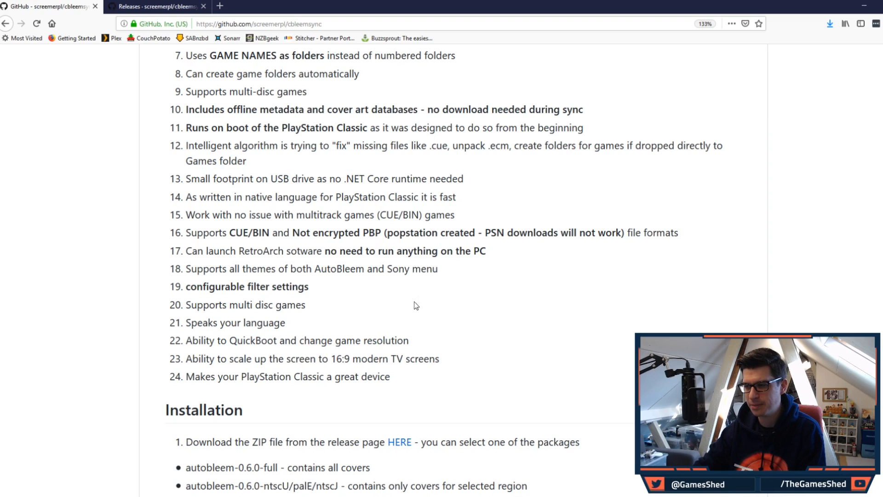
scroll(down, 3)
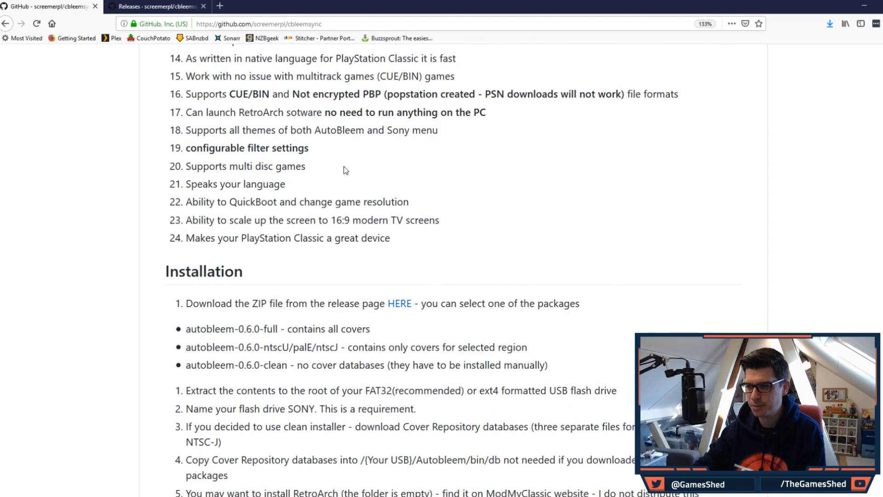
scroll(up, 3)
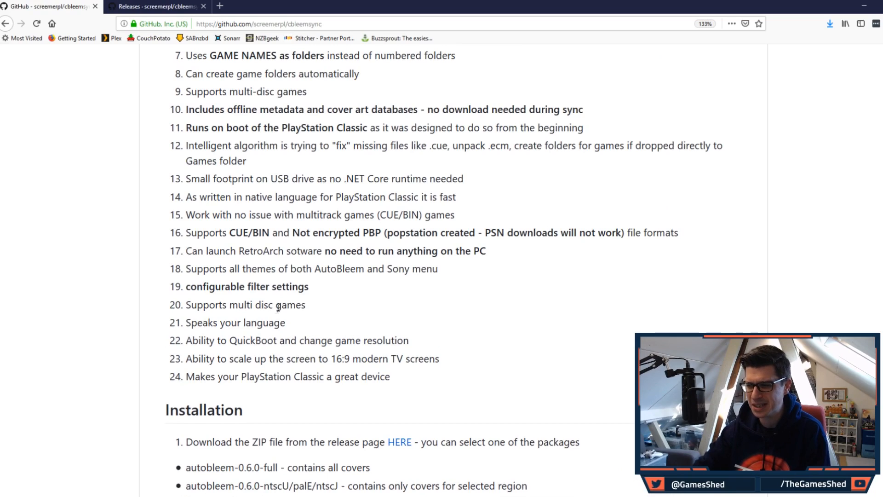
mouse_move(371, 308)
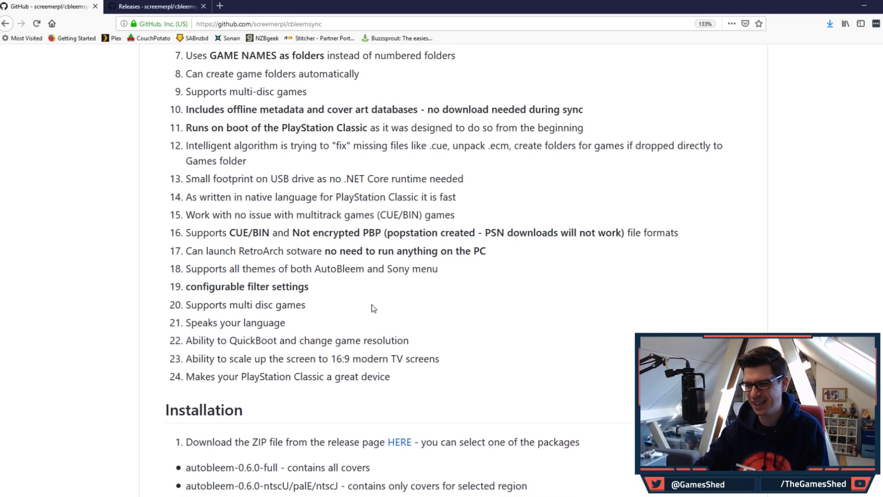
scroll(down, 3)
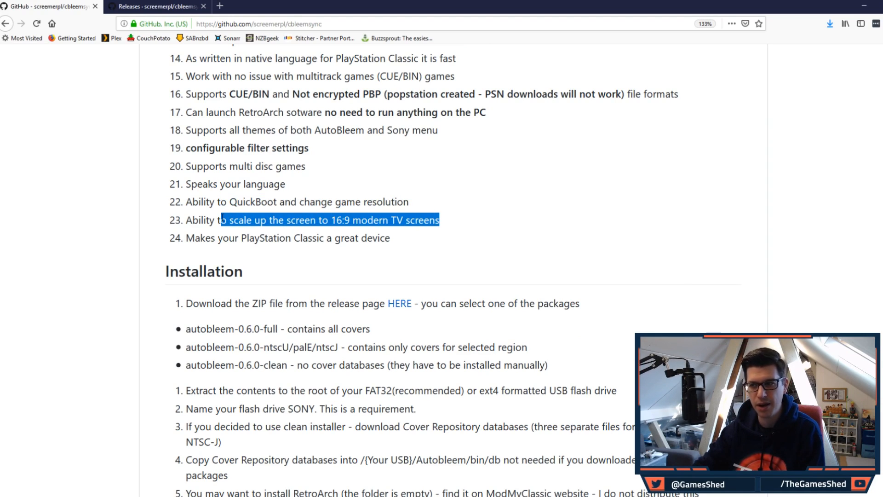
mouse_move(451, 219)
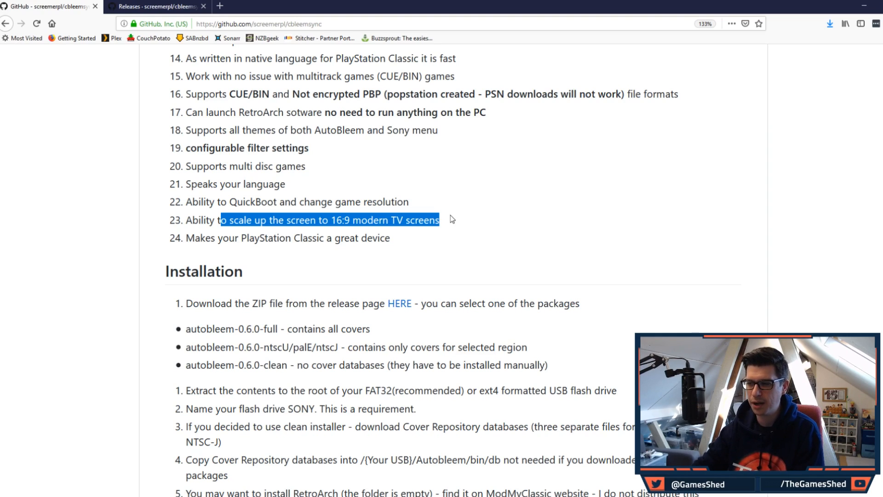
click(462, 241)
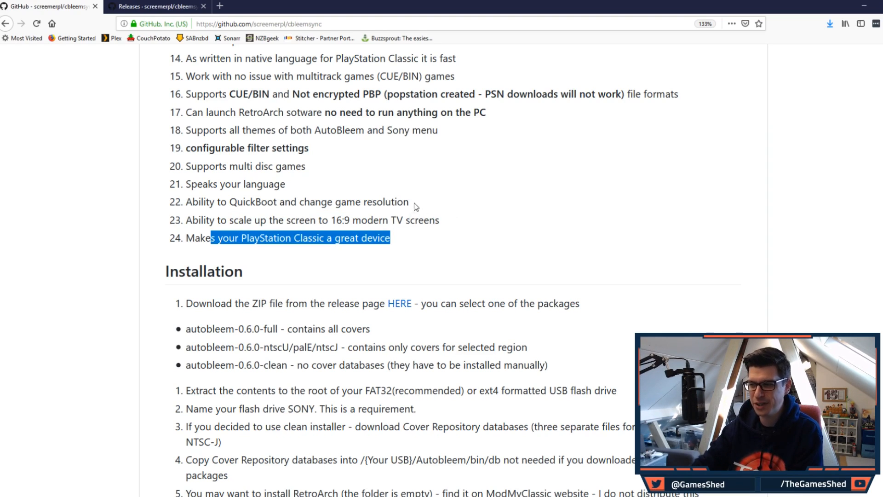
click(539, 258)
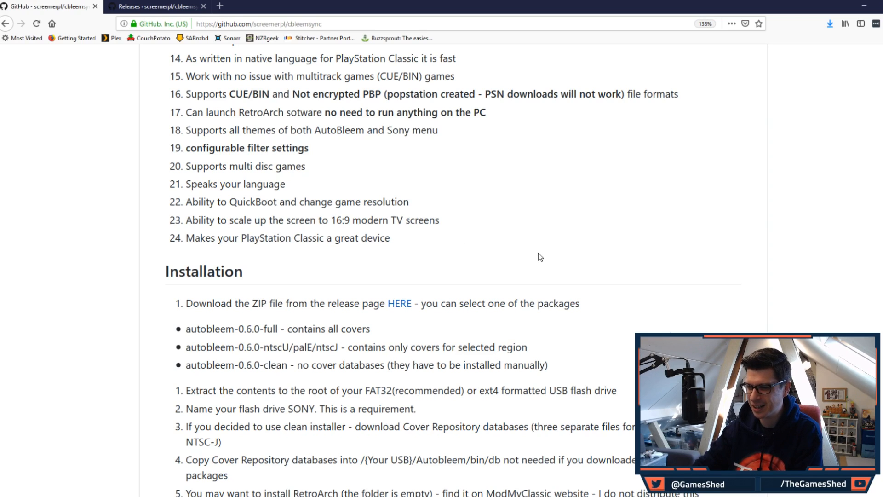
scroll(up, 3)
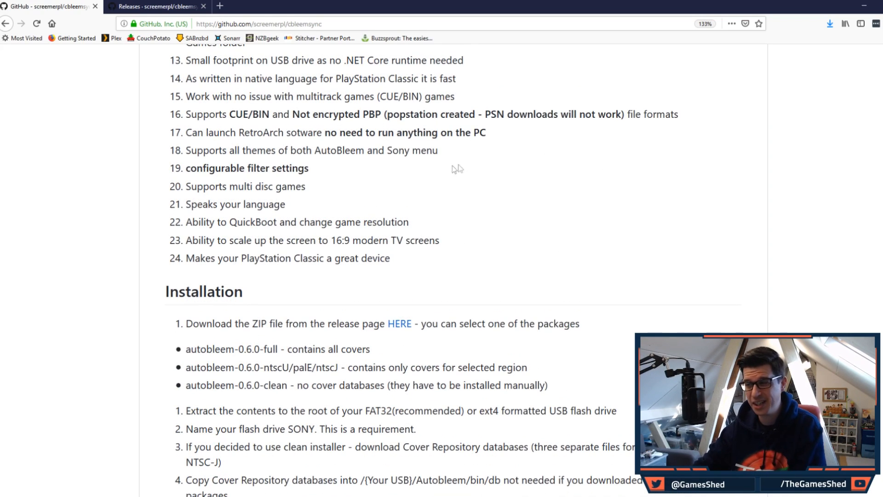
mouse_move(405, 326)
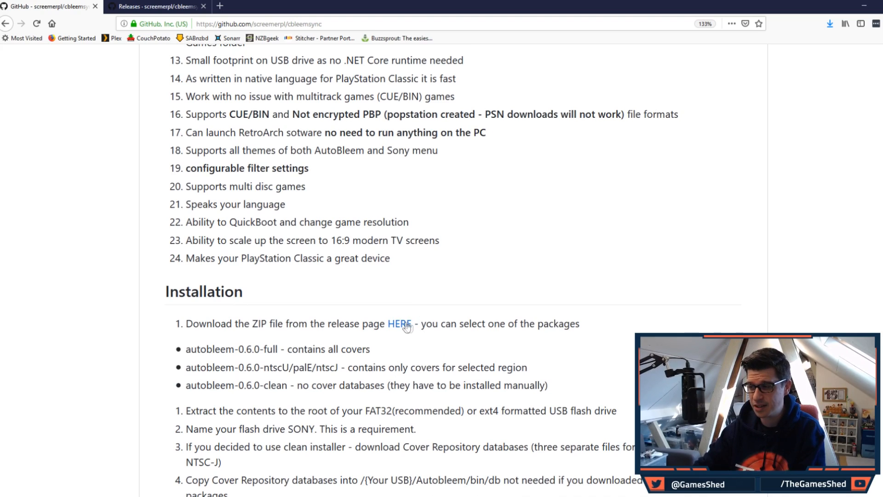
mouse_move(542, 311)
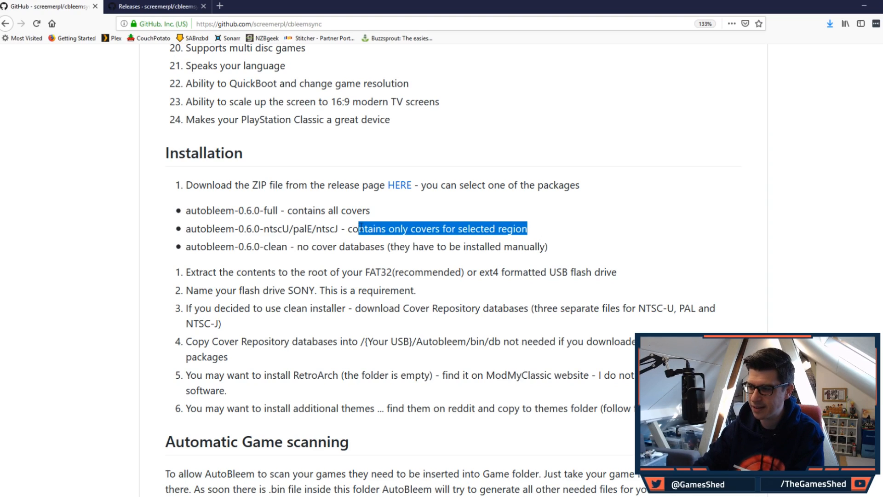
click(273, 258)
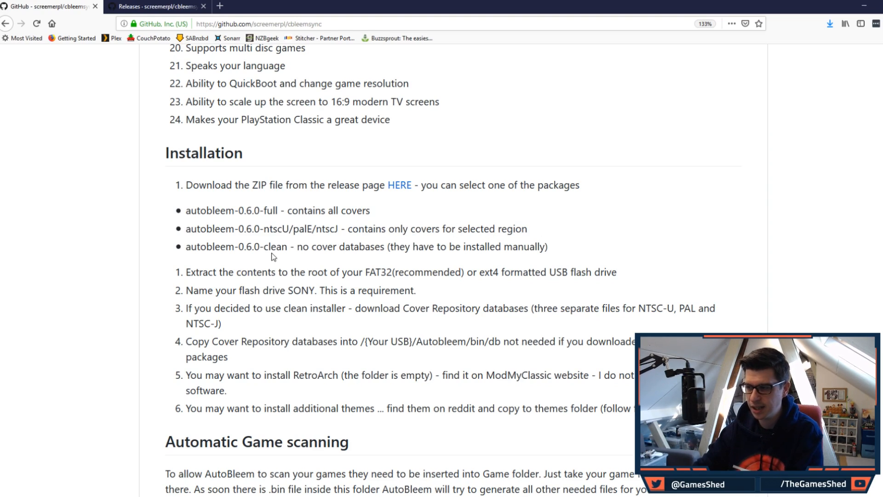
double_click(364, 246)
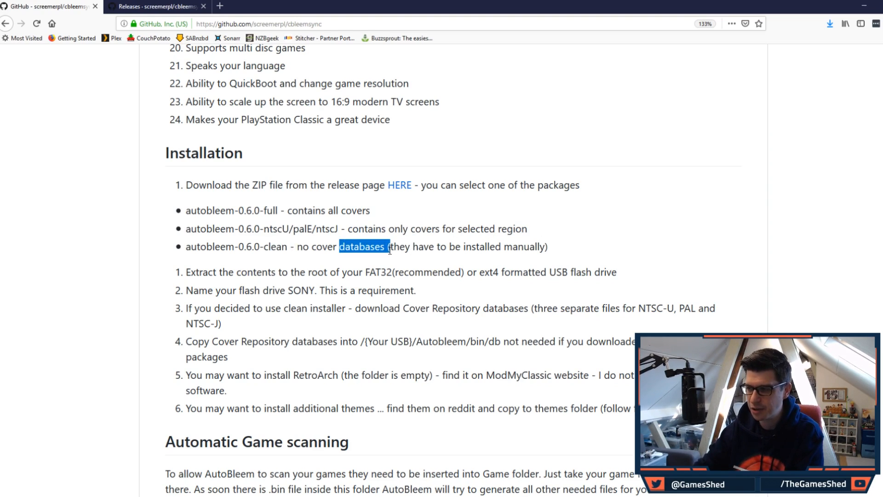
click(429, 257)
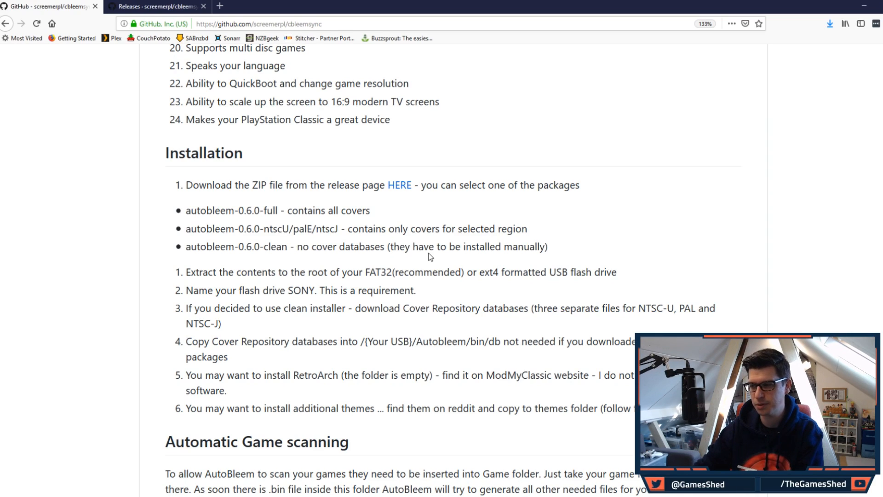
mouse_move(282, 167)
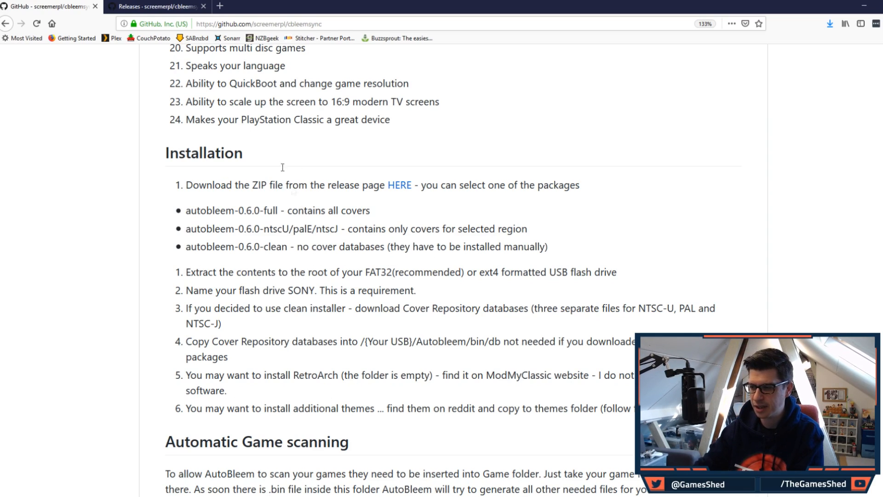
mouse_move(157, 6)
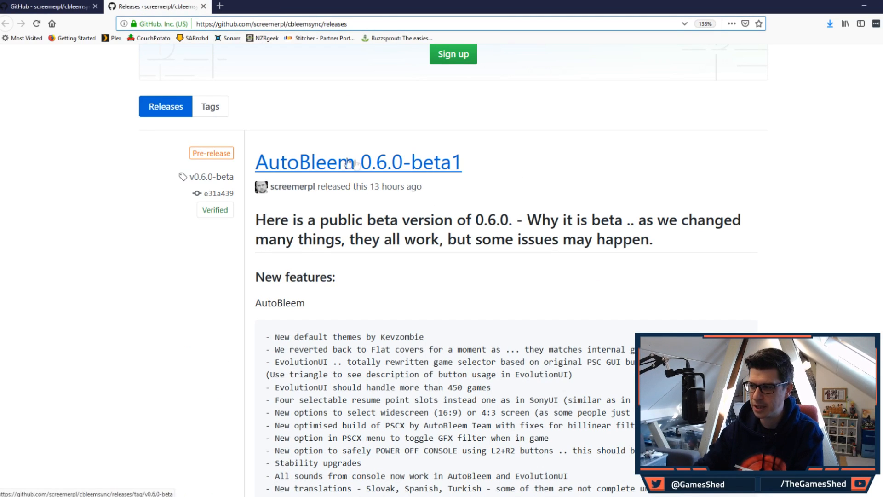
mouse_move(583, 194)
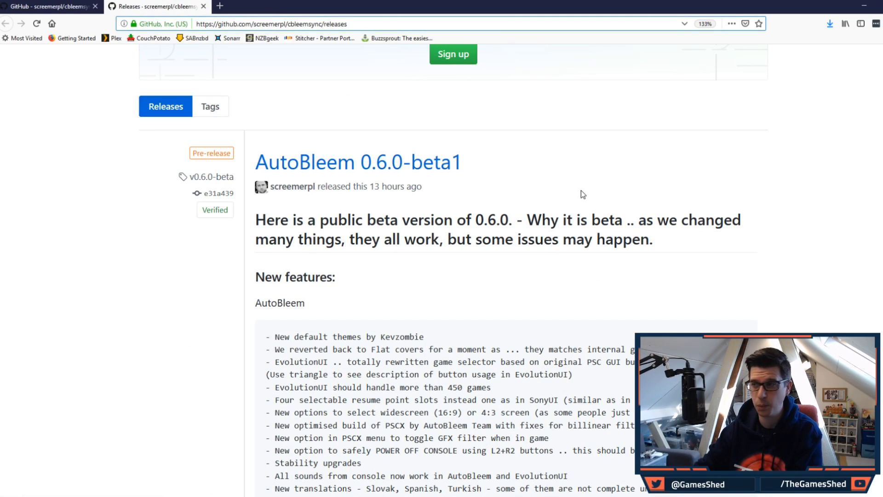
Scroll down to Assets and download autobleem-0.6.0-beta1-full.zip
scroll(down, 3)
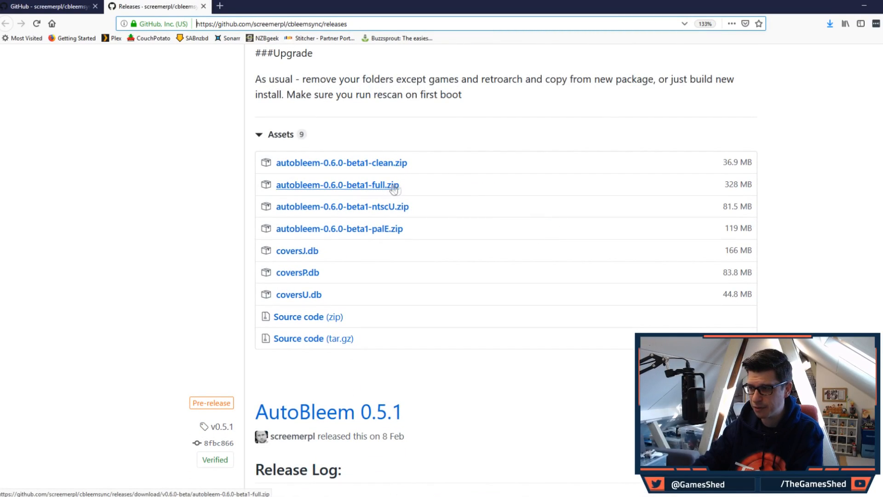
click(337, 185)
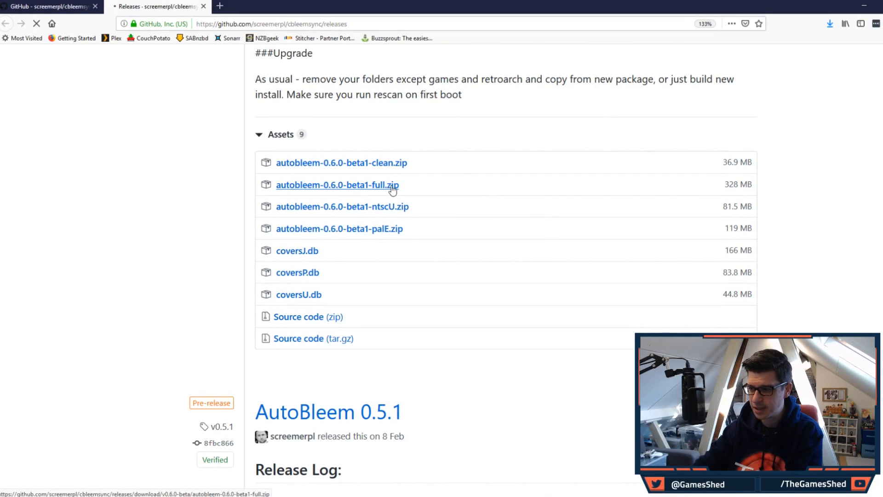
click(337, 185)
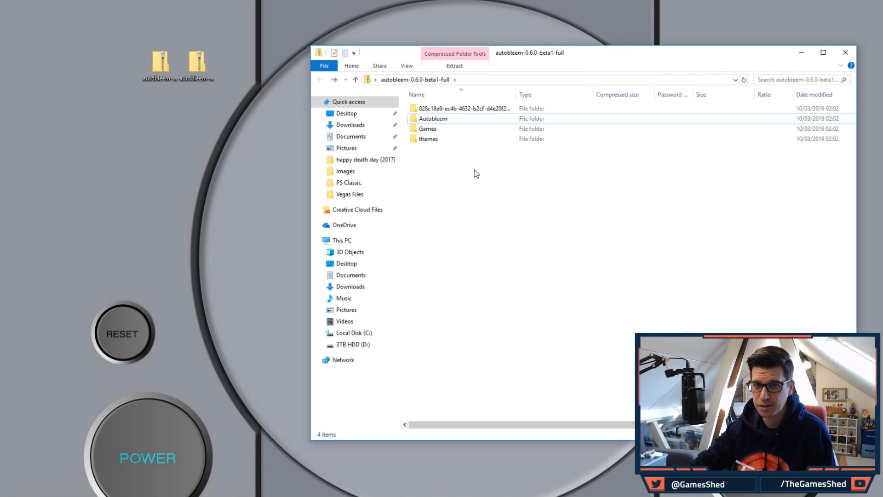
mouse_move(434, 149)
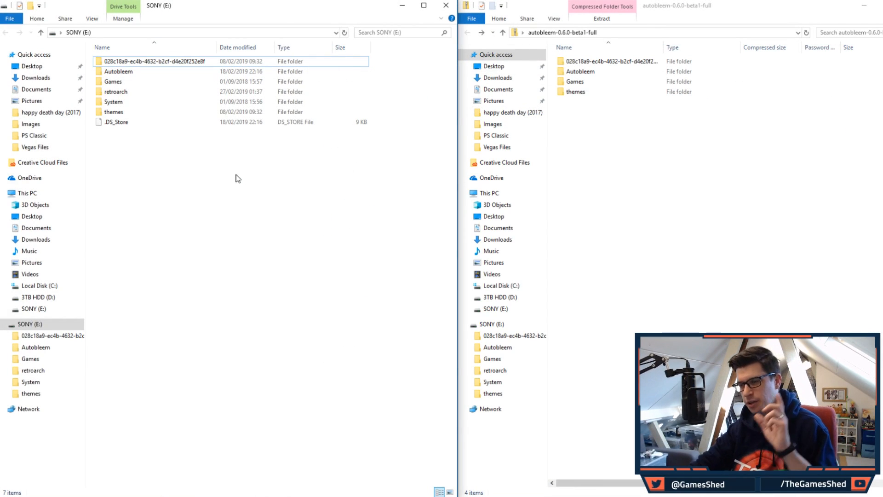
mouse_move(853, 212)
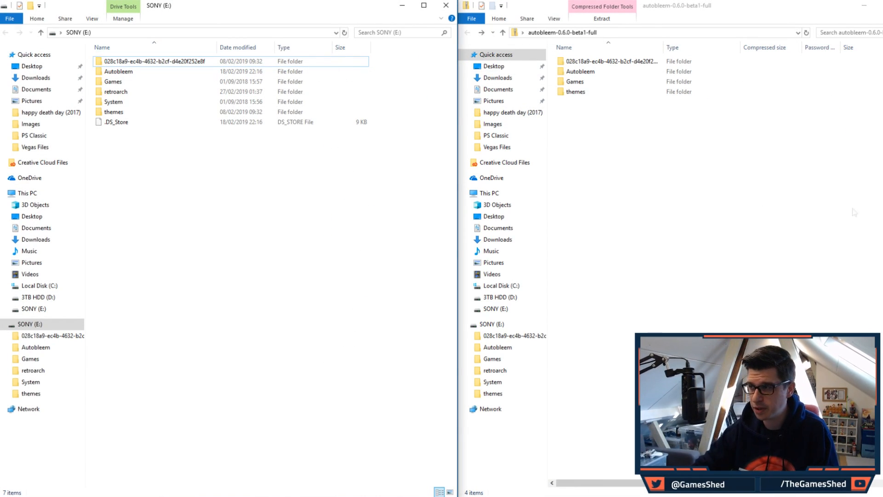
mouse_move(176, 248)
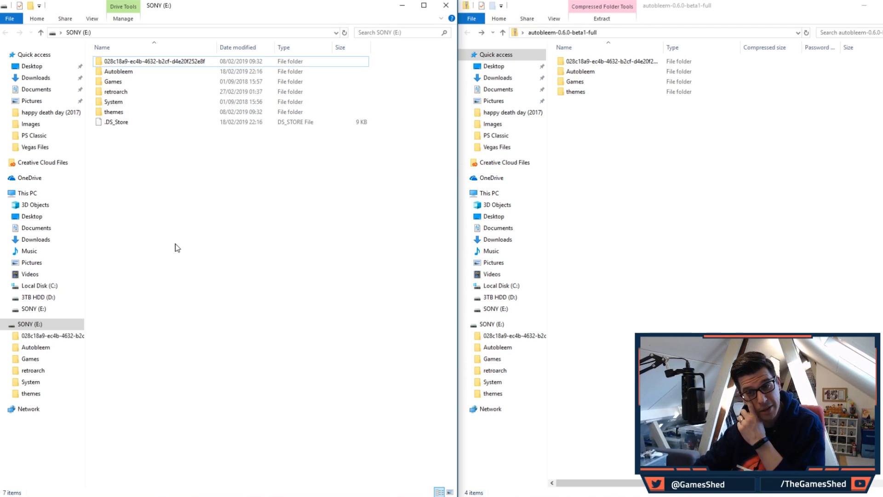
mouse_move(603, 132)
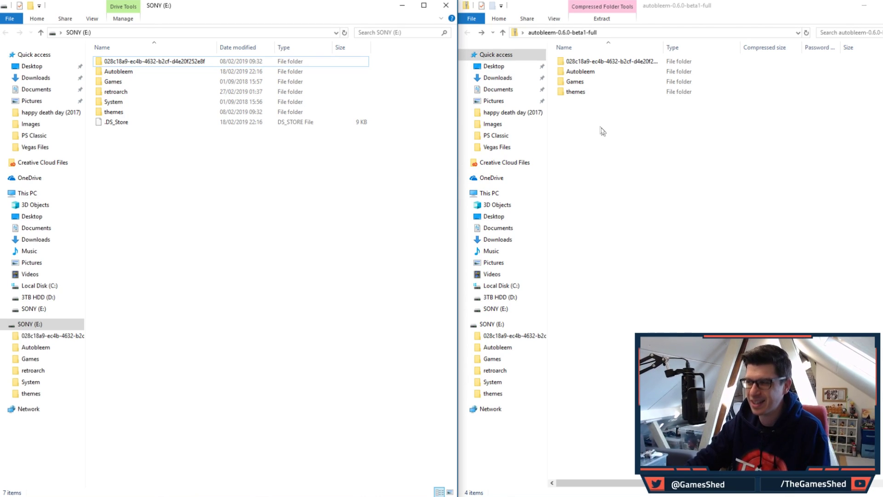
Select both the Autobleem and System folders on SONY (E:) and delete them
click(118, 71)
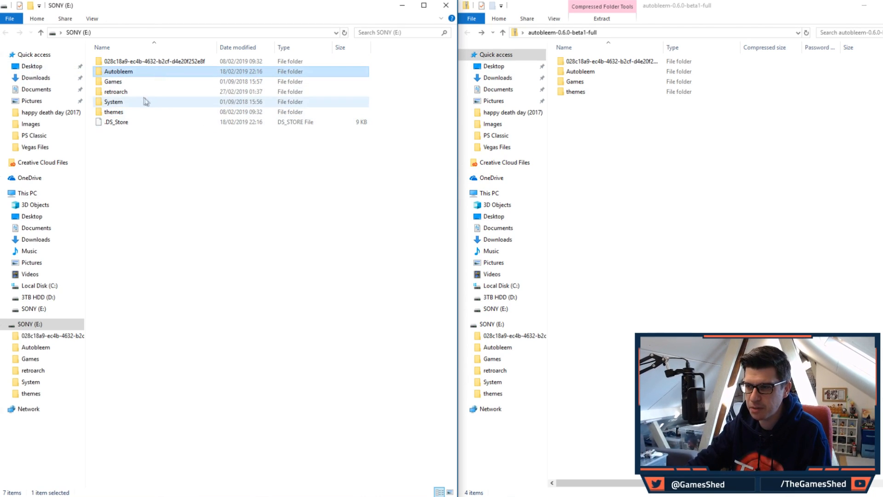
click(113, 102)
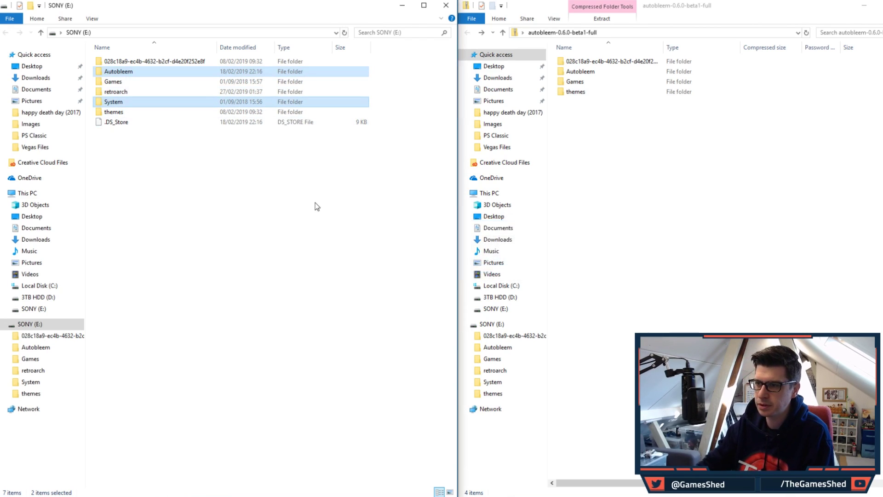
key(Delete)
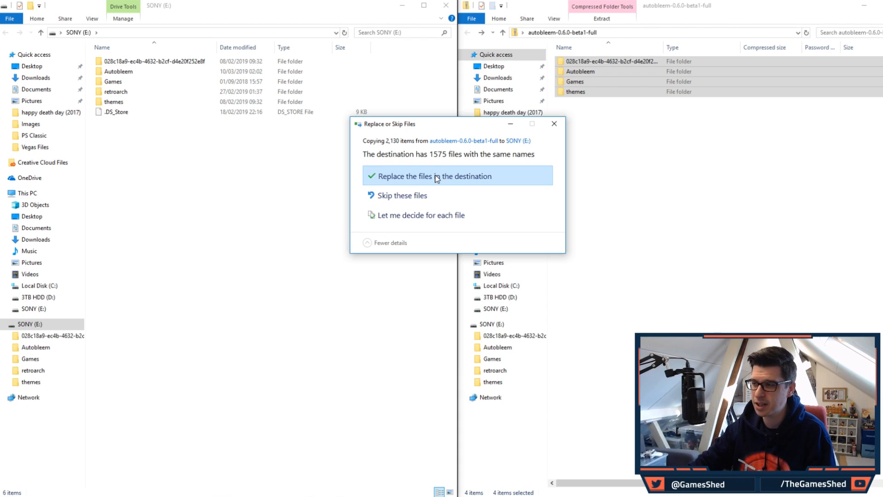
Replace the same-named files on SONY (E:) with the zip's contents
click(431, 176)
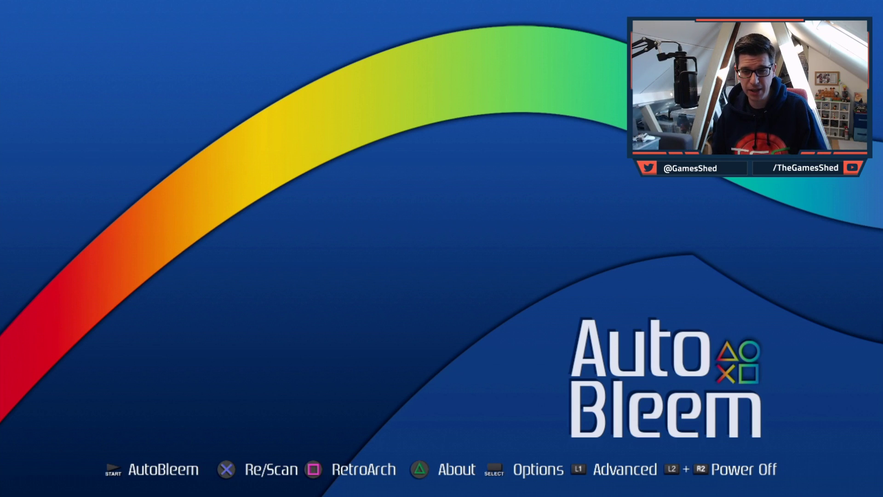
Boot AutoBleem on the PlayStation Classic and open its Options configuration screen
click(456, 469)
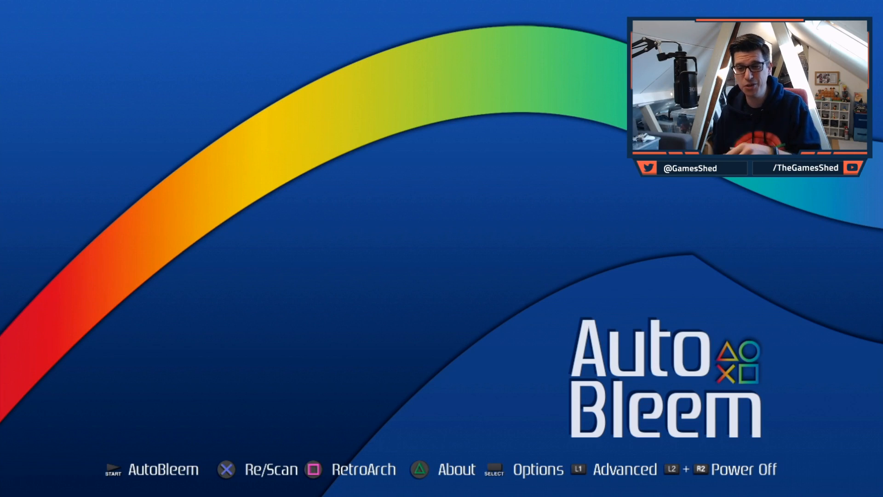
click(537, 469)
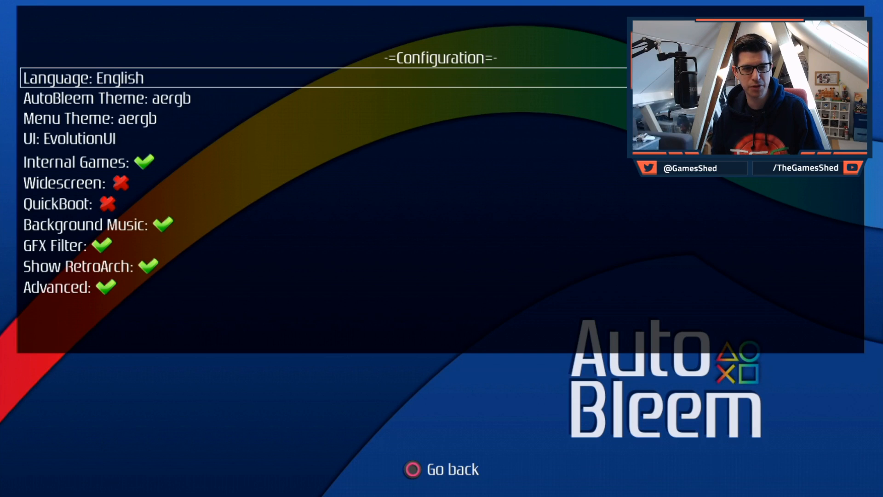
Step through Menu Theme, UI, Internal Games, QuickBoot, GFX Filter, Advanced and Widescreen settings
key(Down)
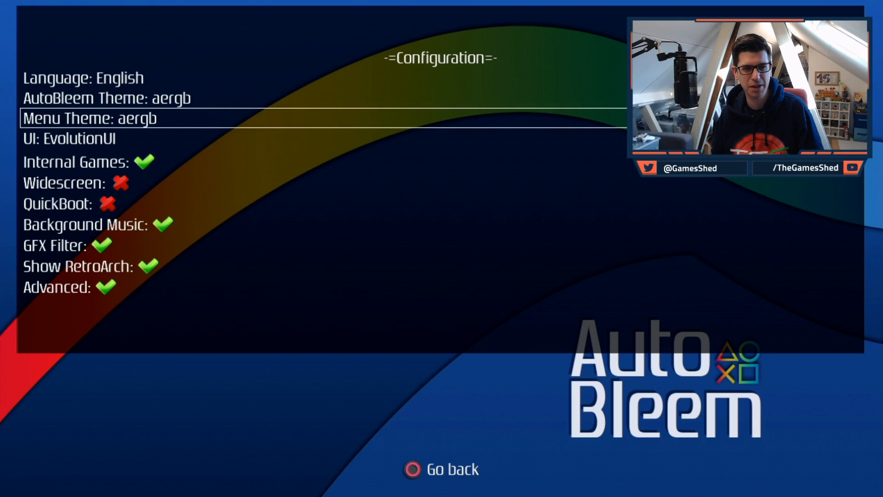
key(Down)
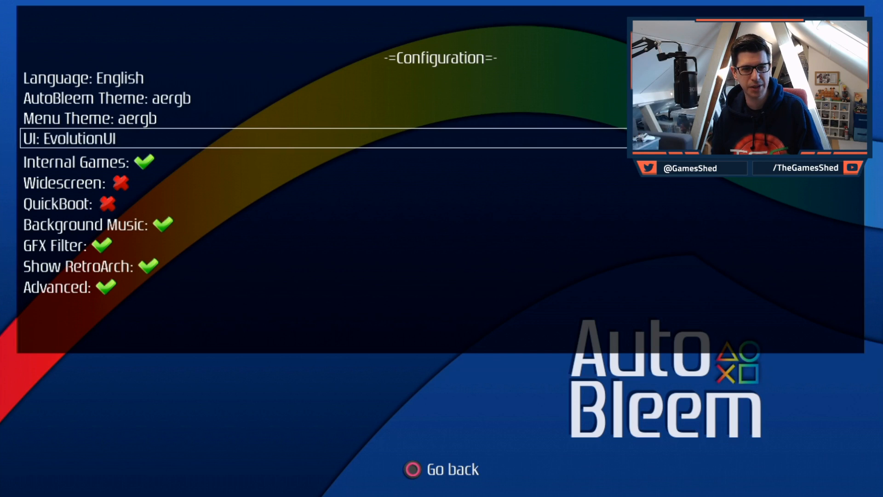
key(Down)
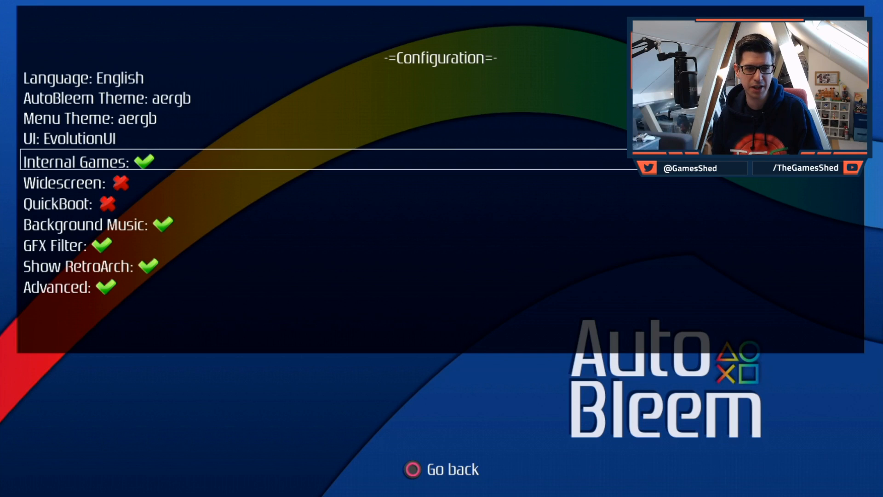
key(Down)
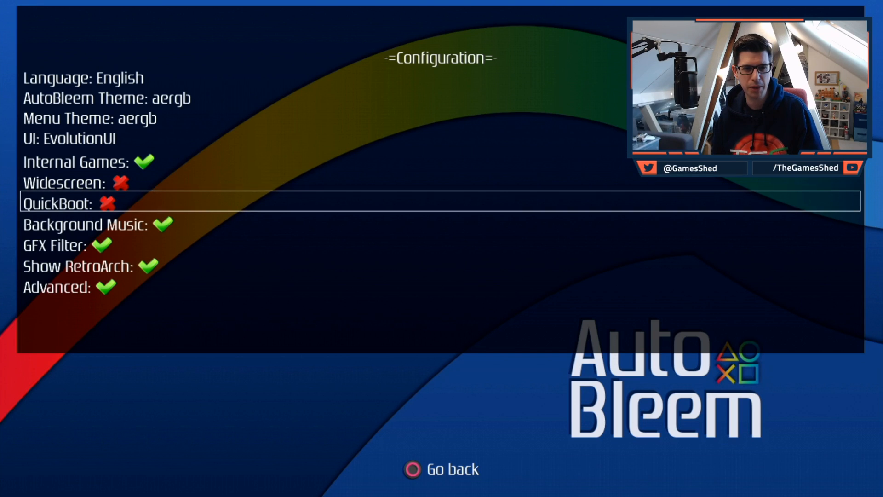
key(Down)
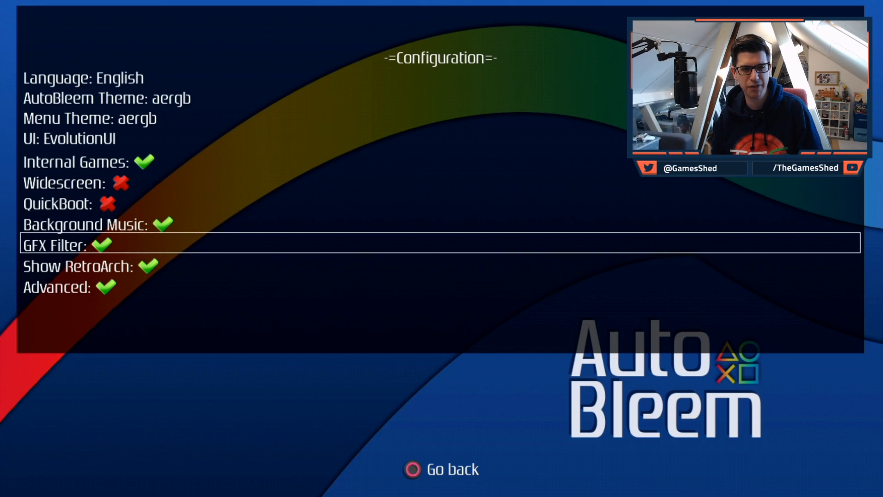
key(Down)
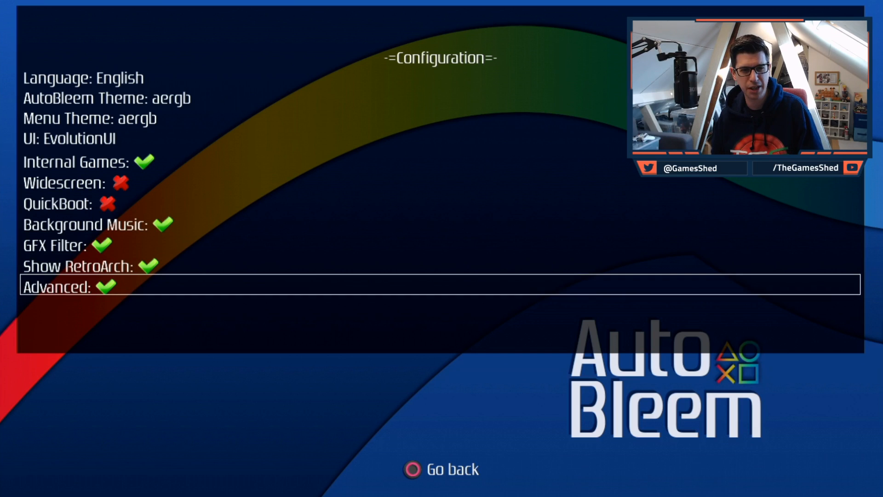
key(Up)
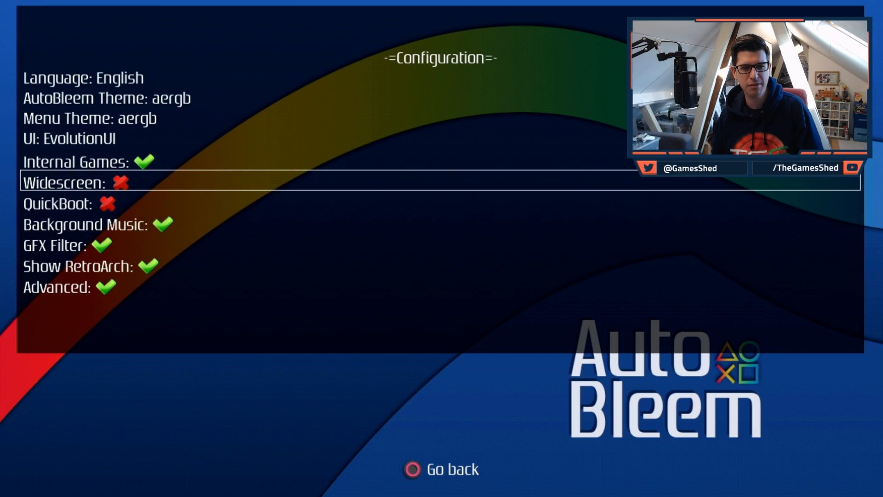
key(Up)
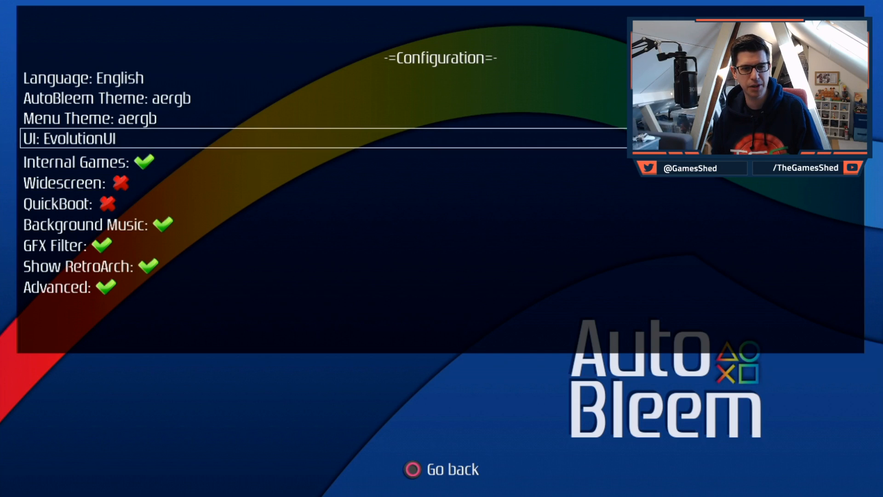
key(Down)
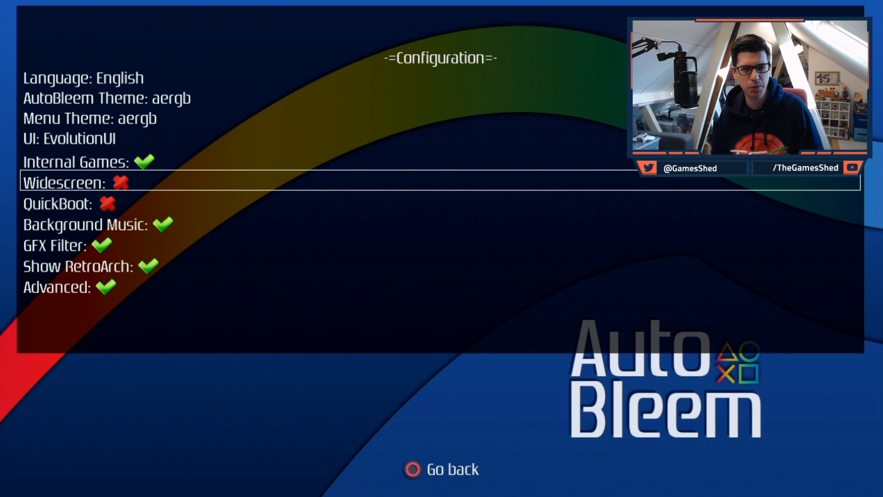
click(118, 182)
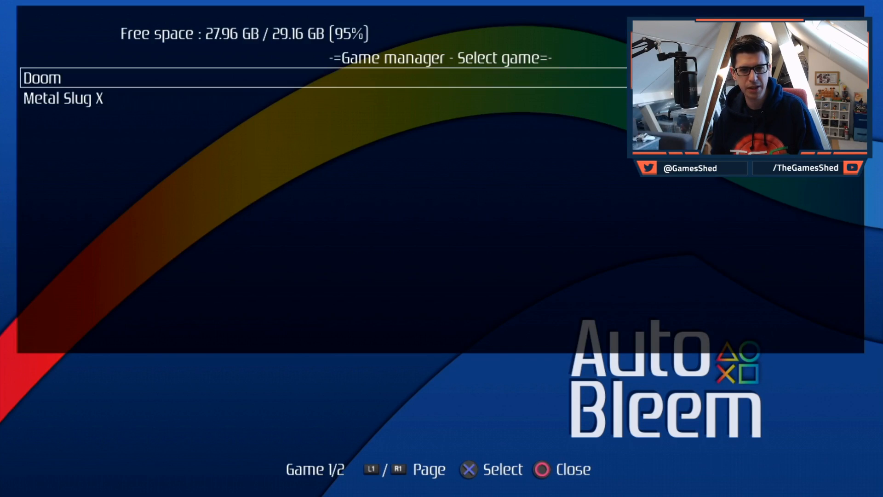
Page from Doom to Metal Slug X in the game manager, then exit it
key(x)
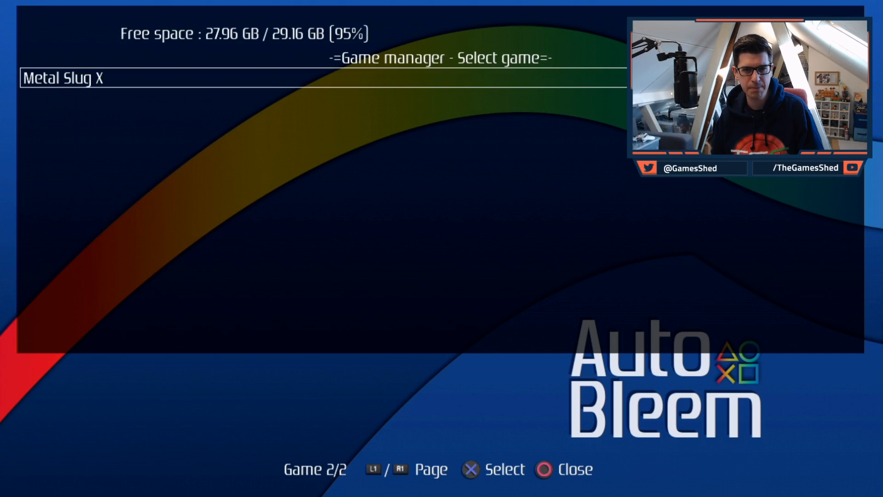
key(X)
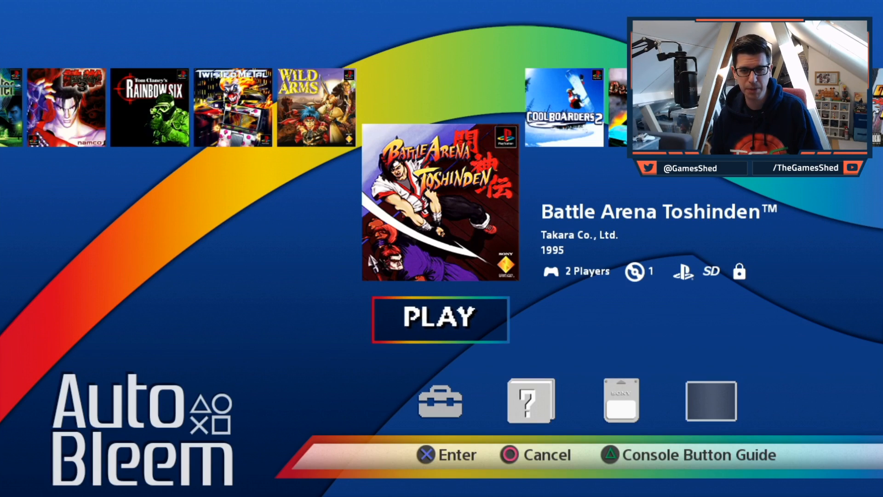
Browse the carousel through Resident Evil, Metal Slug X and Doom, back to Battle Arena Toshinden
scroll(left, 3)
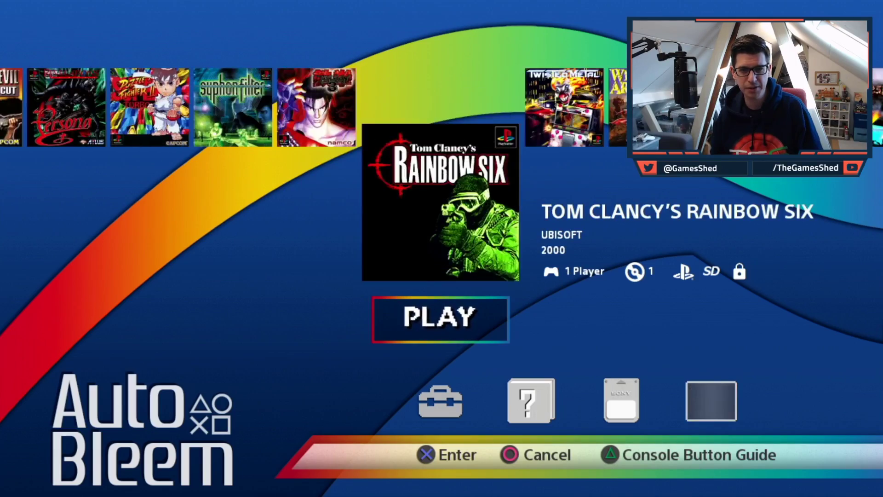
scroll(left, 3)
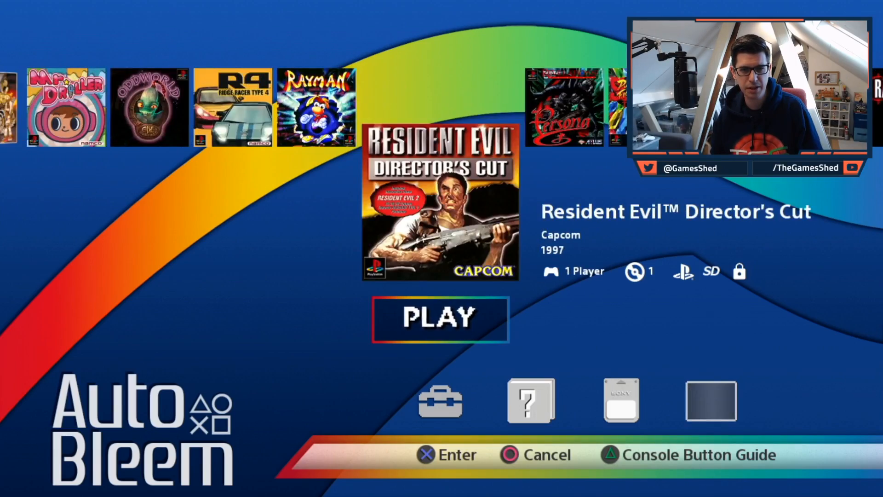
scroll(left, 3)
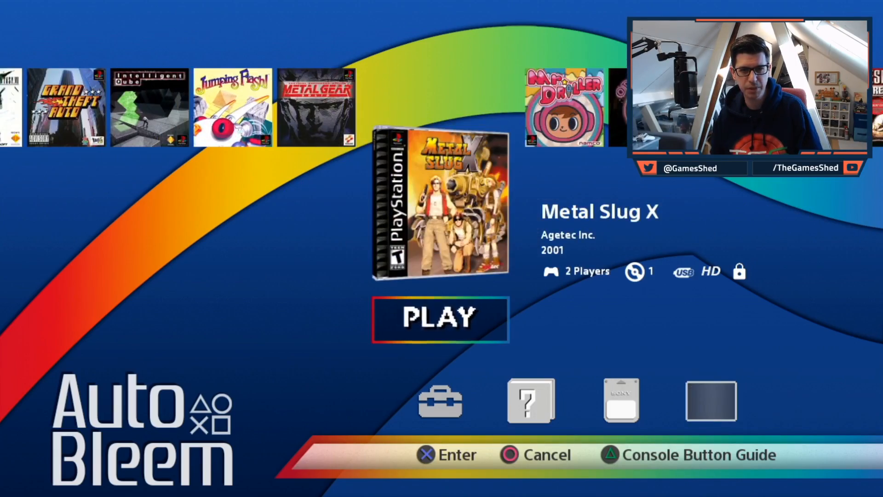
scroll(left, 3)
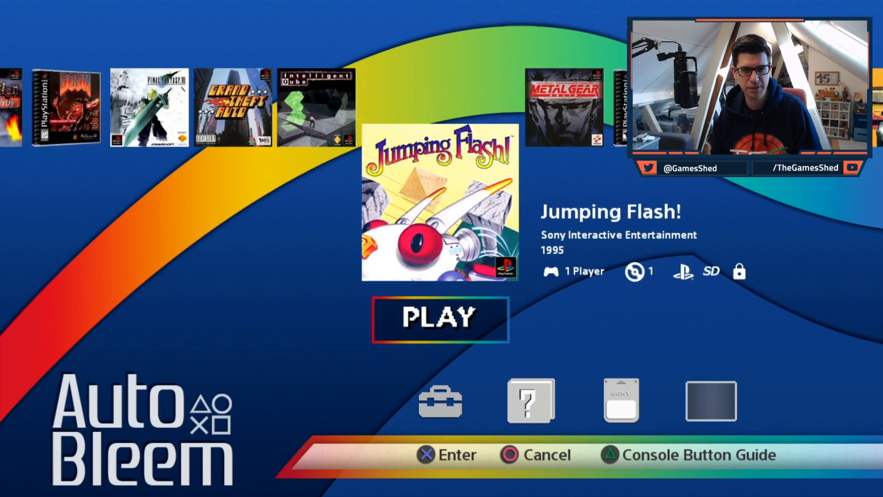
scroll(right, 3)
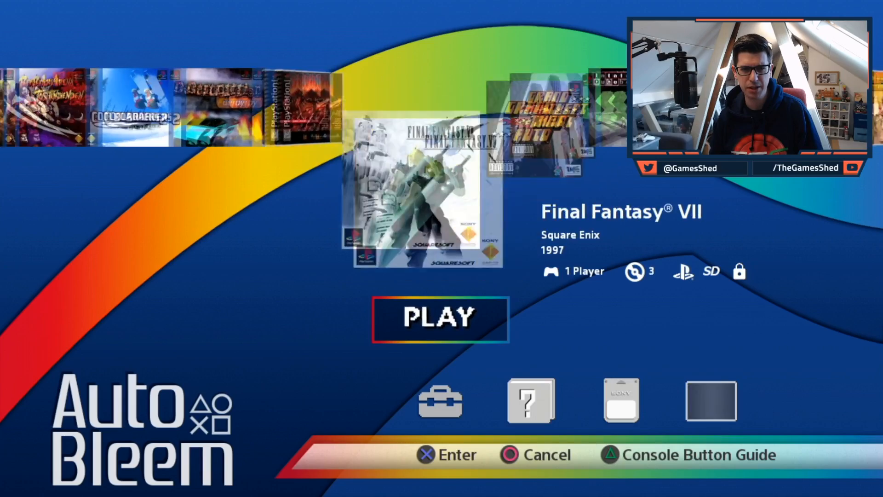
scroll(right, 3)
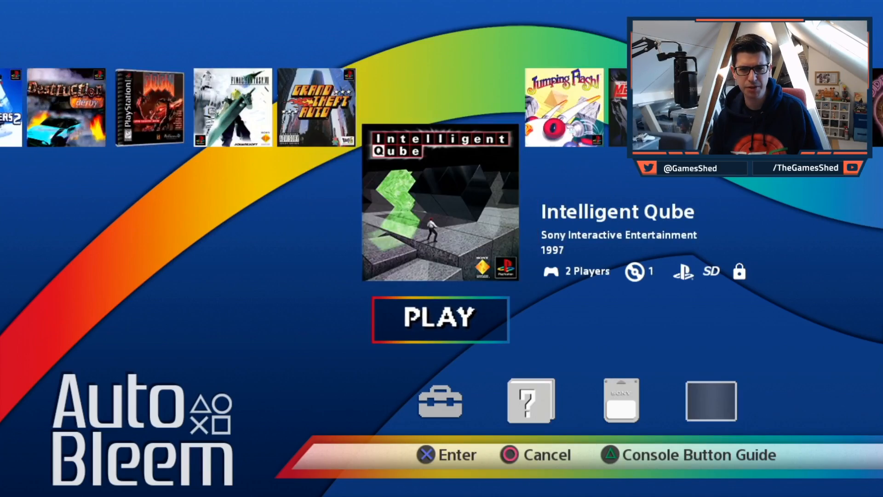
scroll(right, 3)
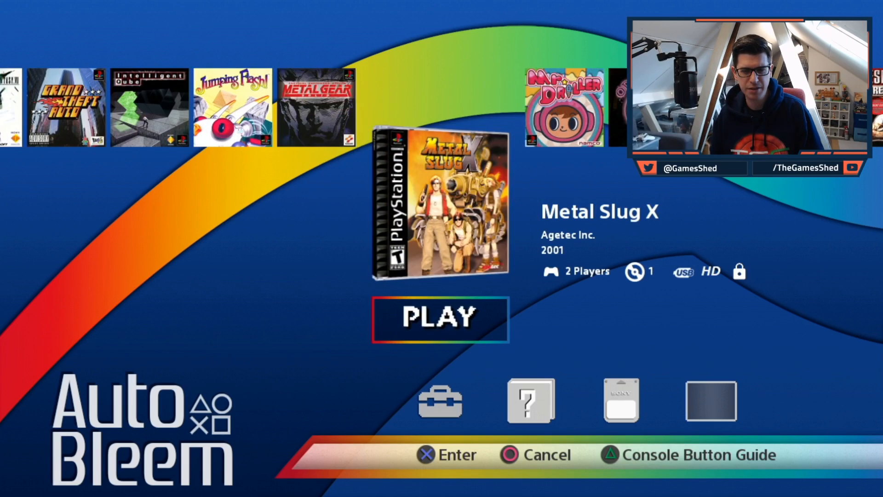
scroll(left, 3)
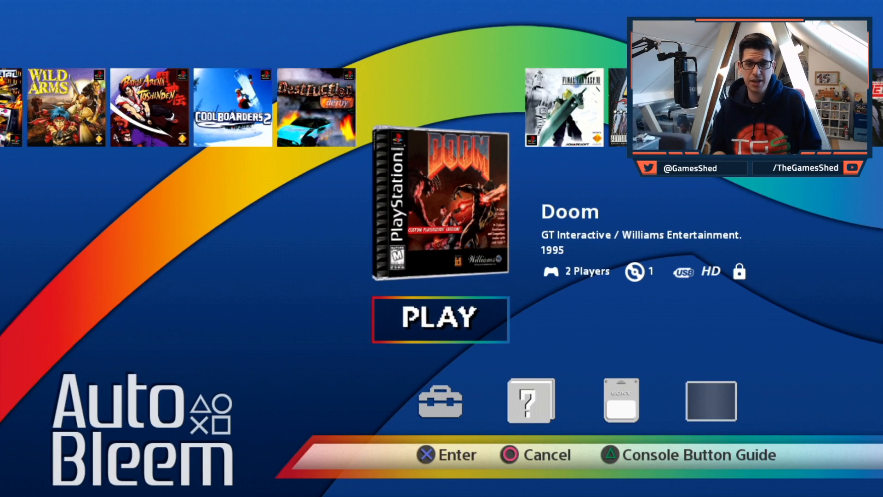
click(440, 400)
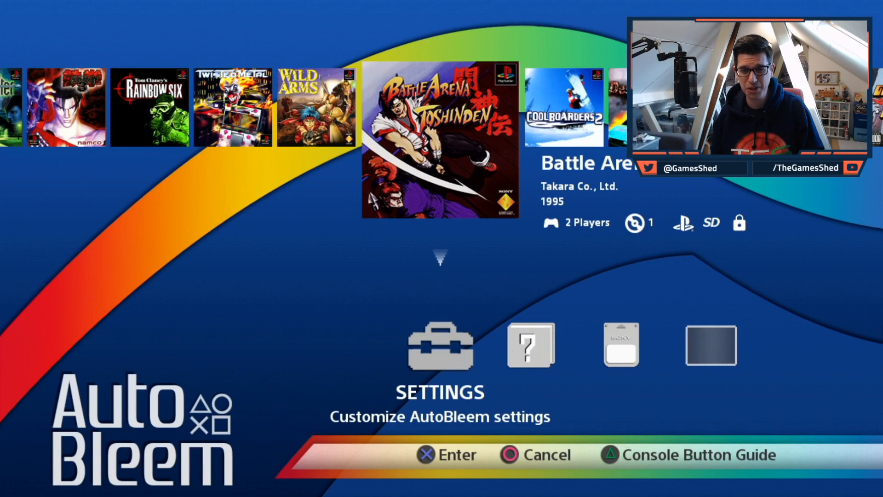
Open the AutoBleem configuration briefly, then leave it to return to Battle Arena Toshinden
click(439, 344)
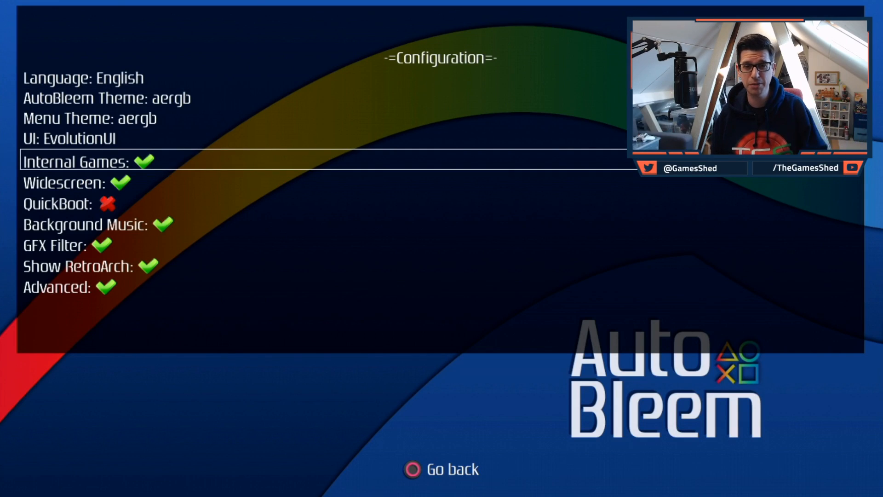
key(down)
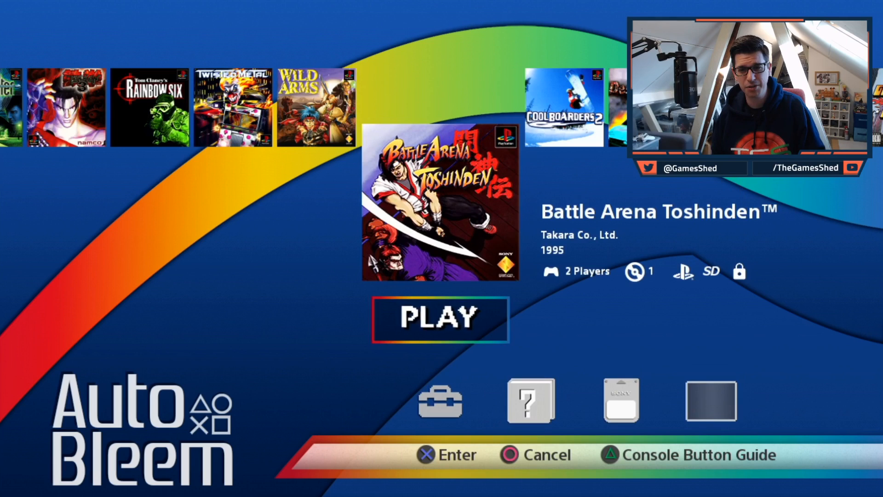
Show all games and scroll the carousel past Doom toward Mr. Driller
click(440, 401)
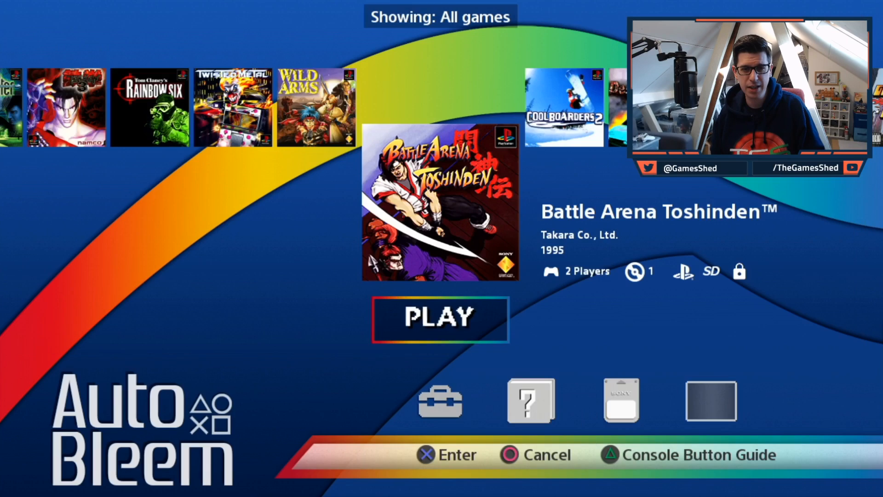
scroll(right, 3)
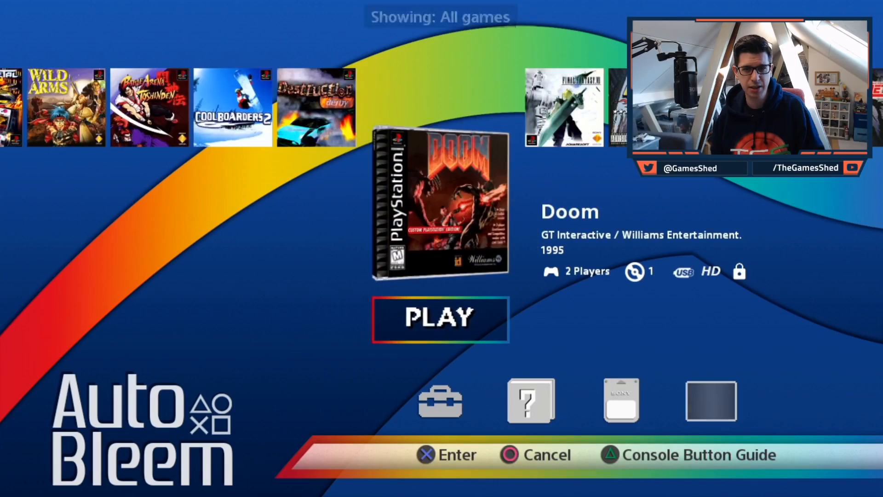
scroll(right, 3)
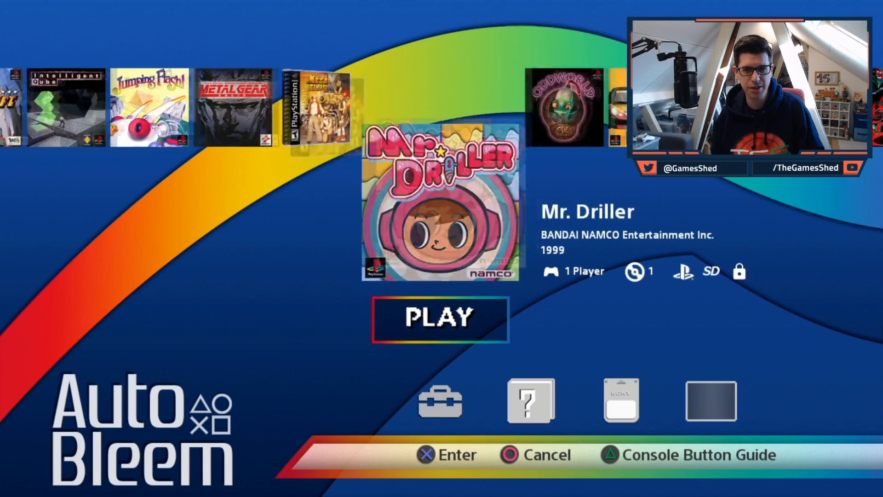
click(440, 319)
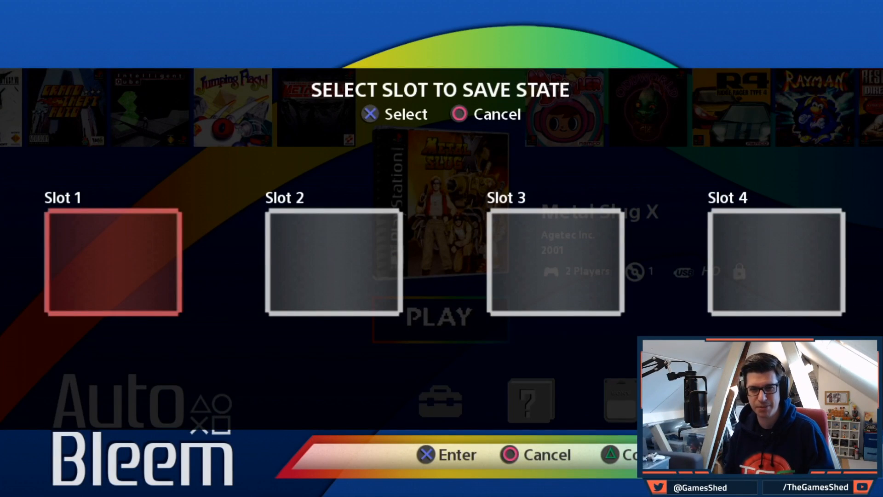
Move across save slots 3 and 4, then save Metal Slug X into Slot 1
key(right)
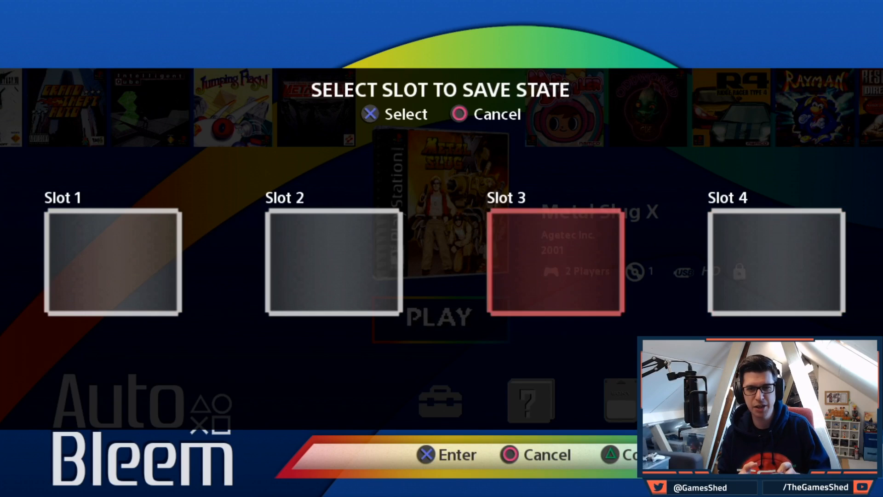
key(Right)
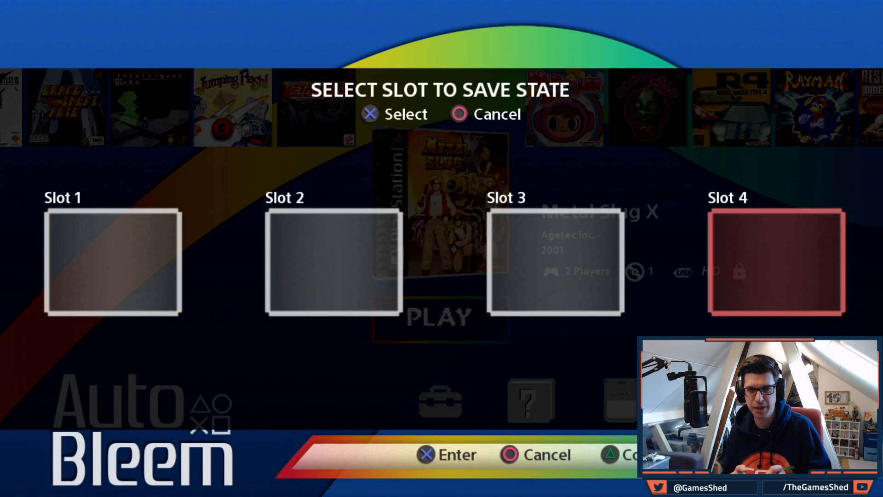
key(Left)
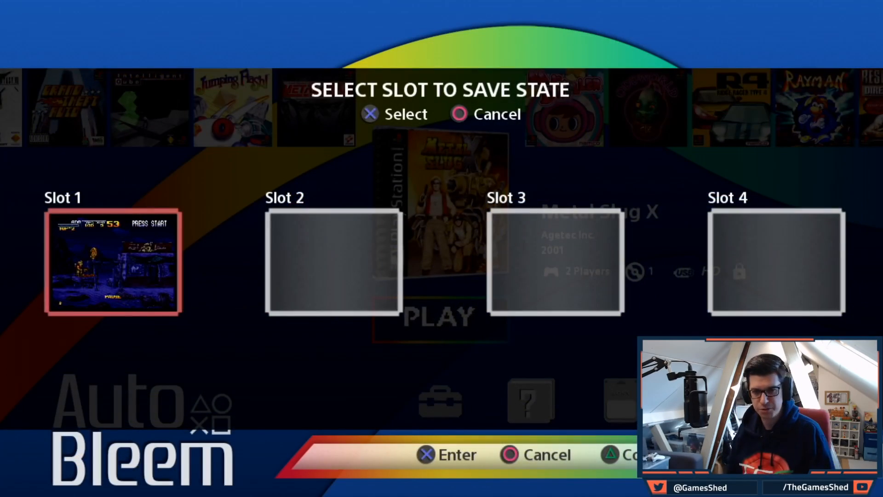
key(right)
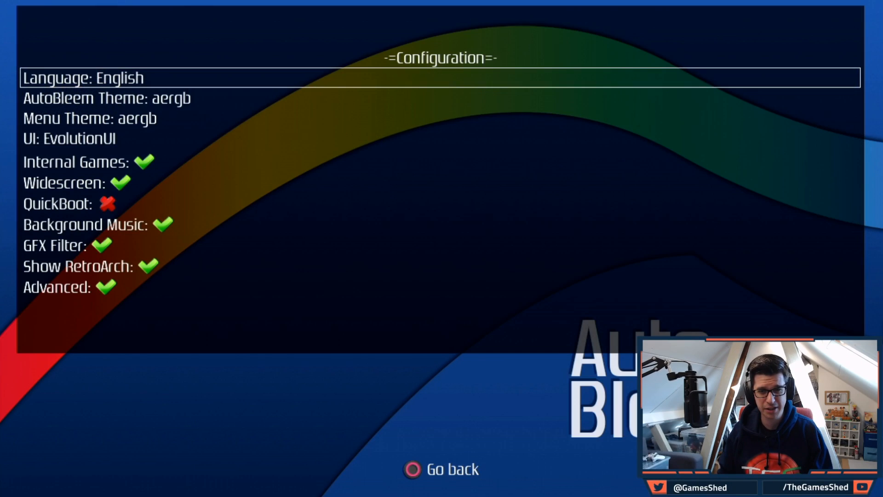
Navigate past QuickBoot and UI to AutoBleem Theme and select aerobleemremix
key(down)
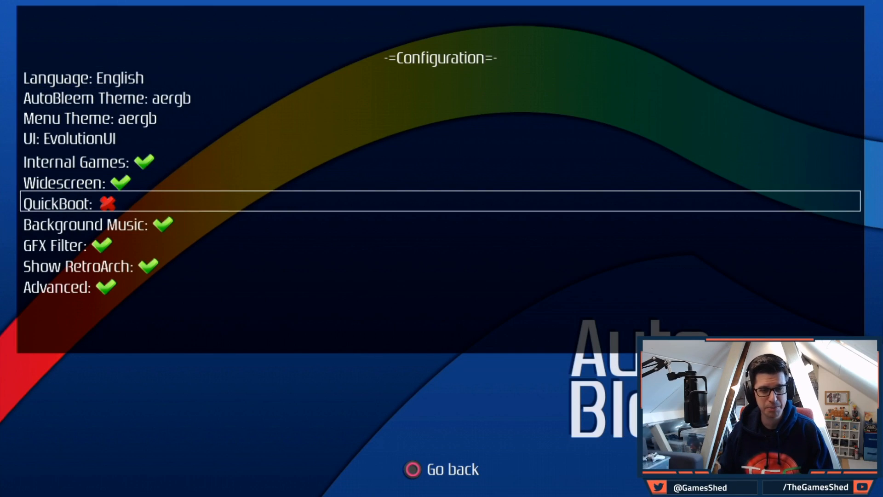
key(up)
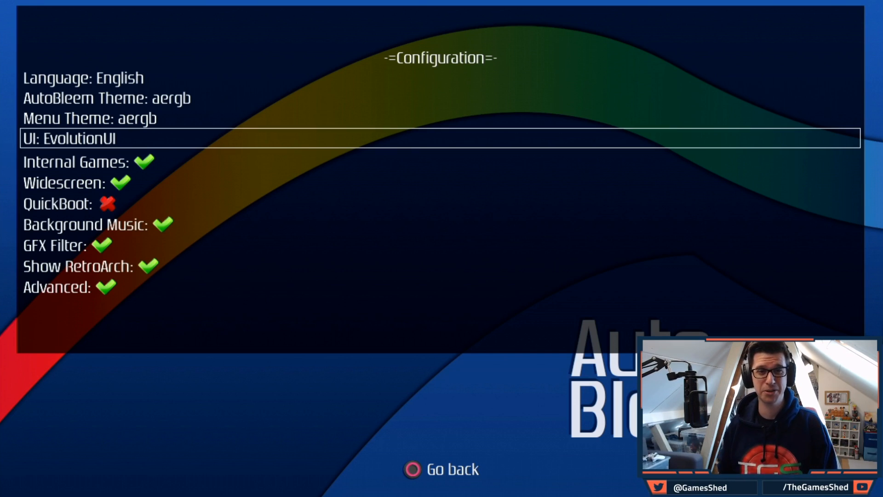
key(up)
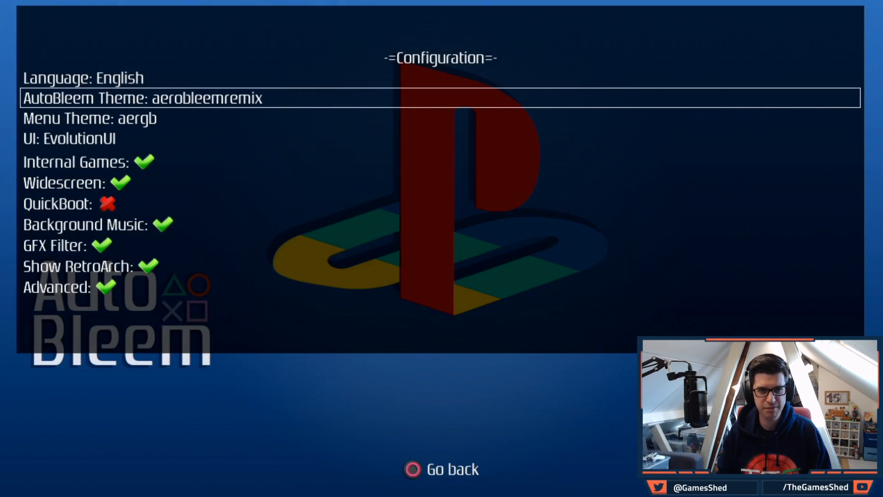
key(Right)
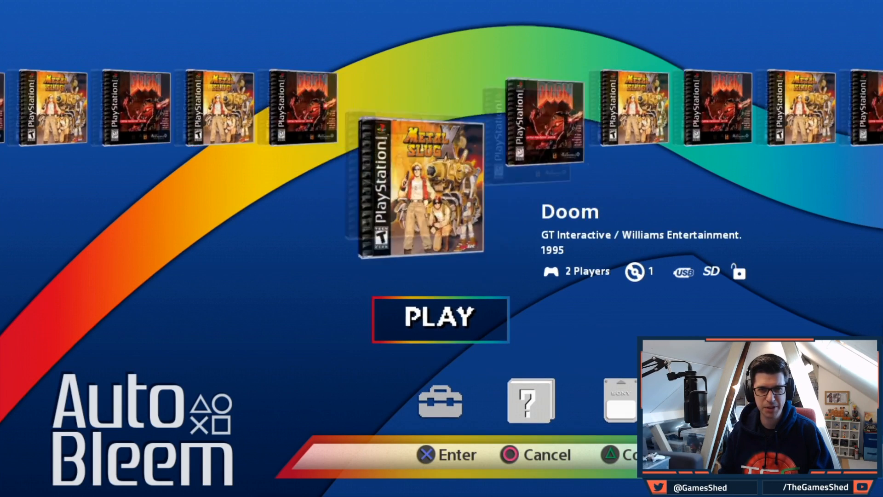
Scroll right through the carousel's internal games until Wild Arms is centred
key(Right)
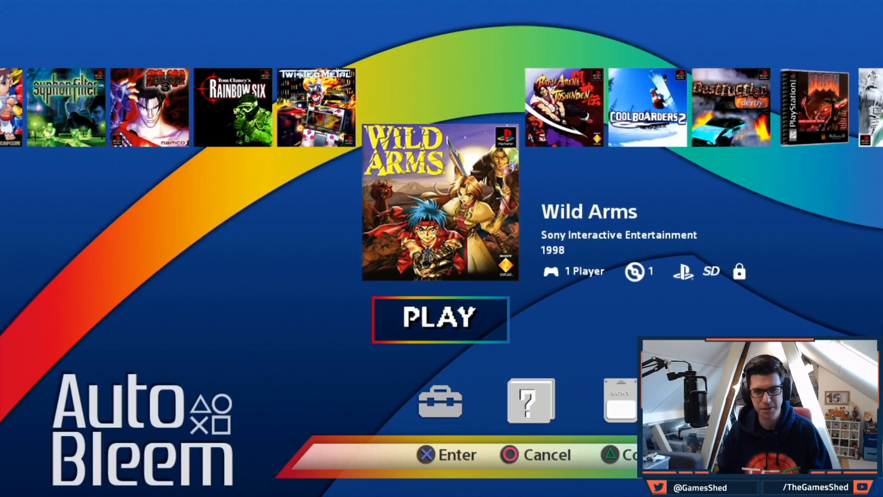
scroll(right, 3)
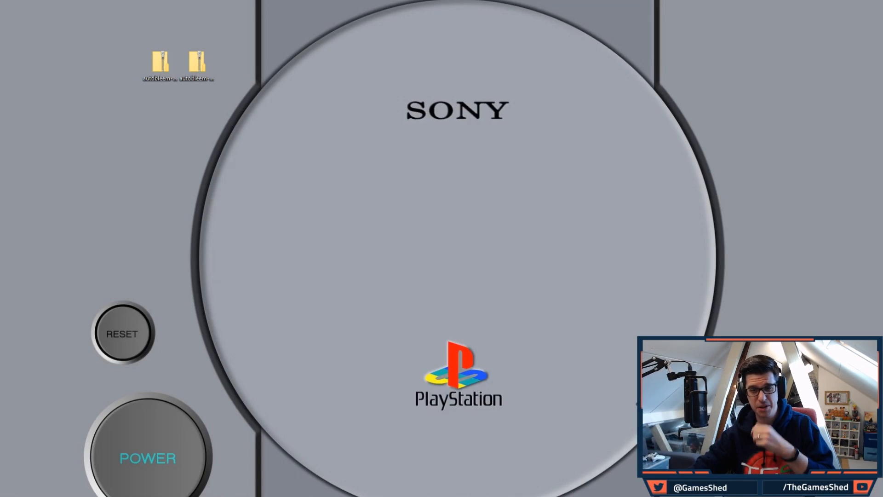
click(197, 59)
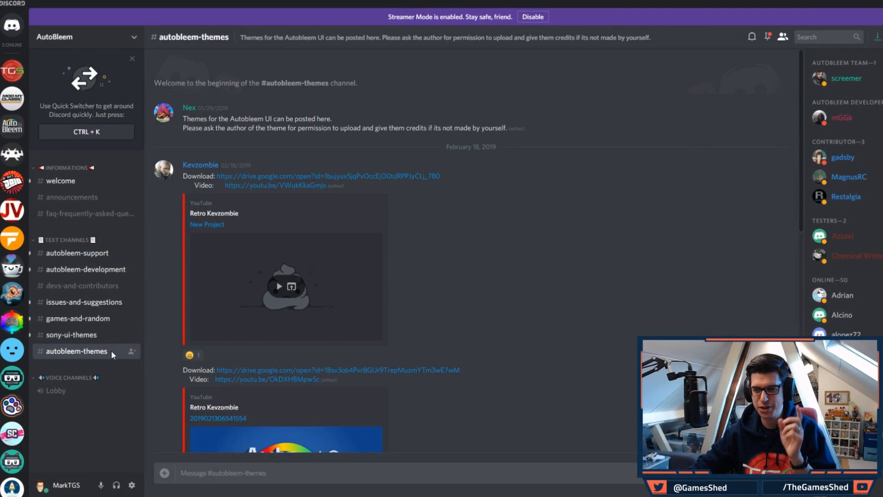
scroll(down, 3)
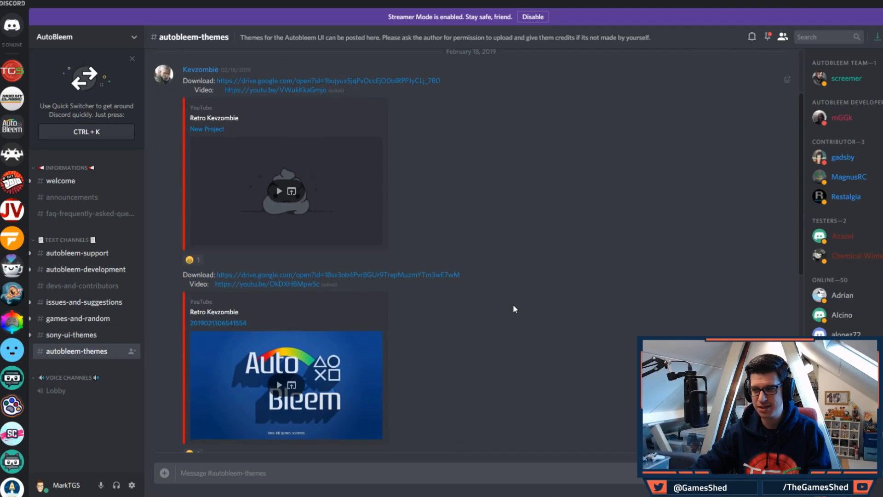
scroll(down, 3)
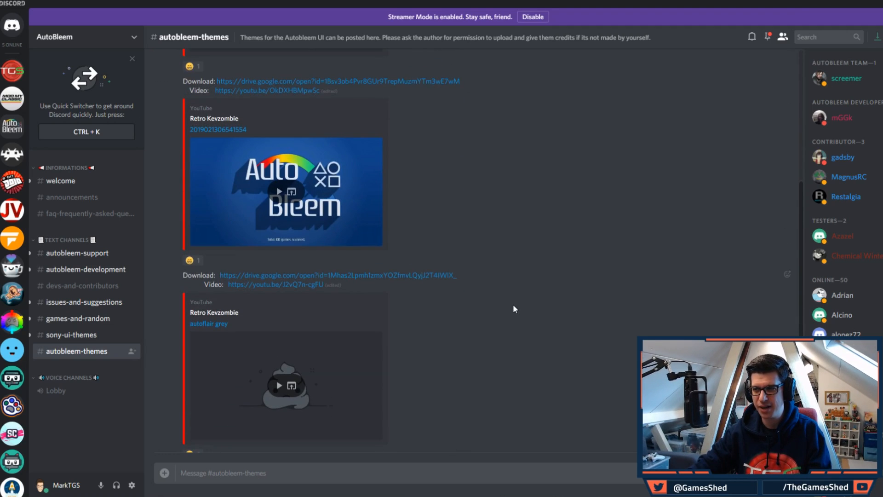
scroll(down, 3)
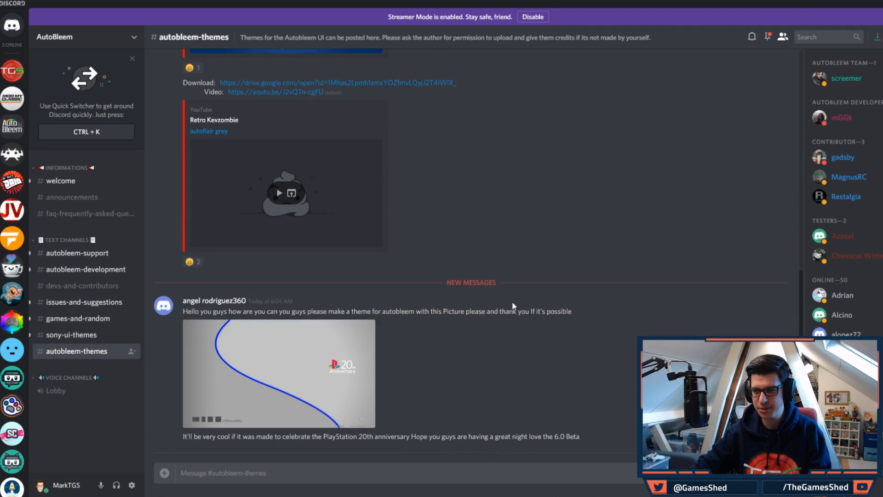
mouse_move(426, 415)
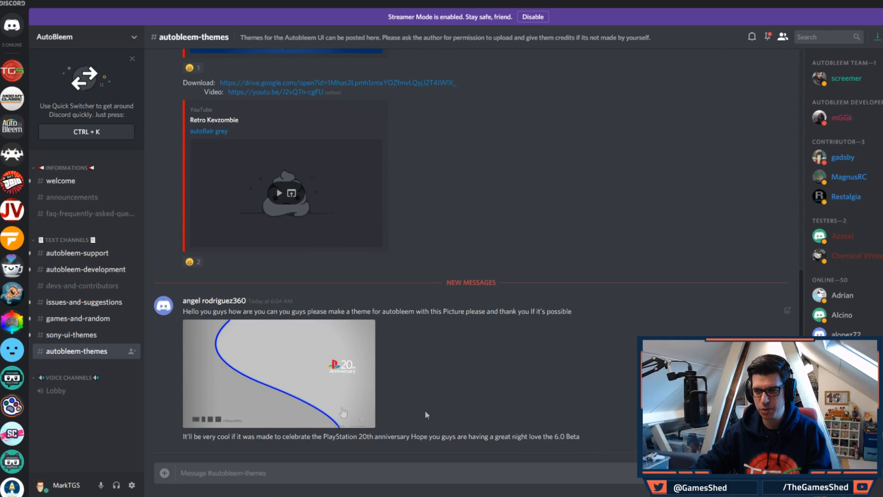
mouse_move(366, 376)
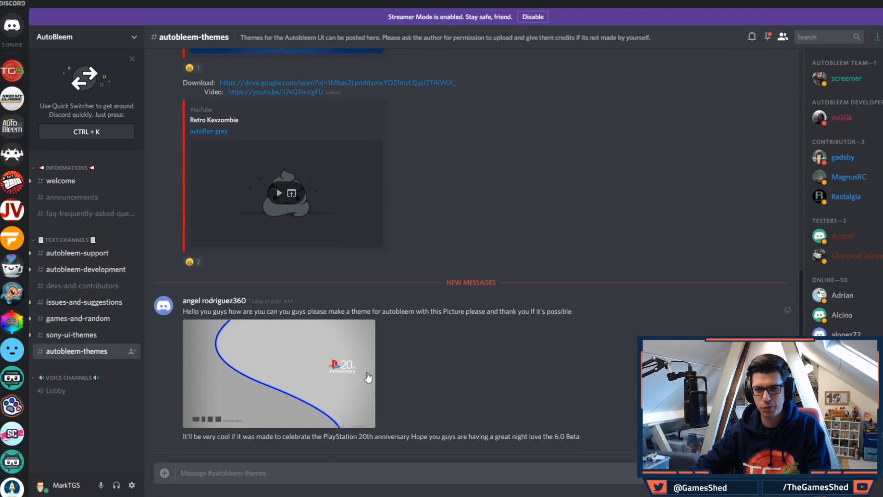
scroll(up, 3)
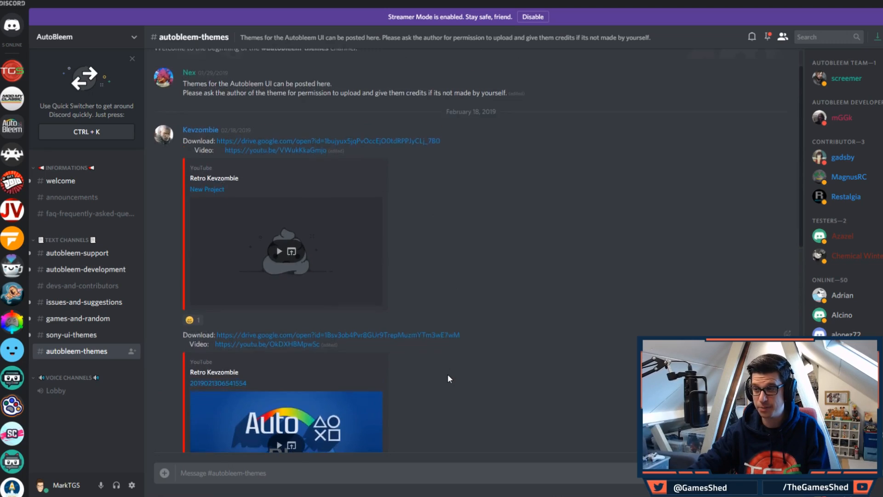
scroll(up, 3)
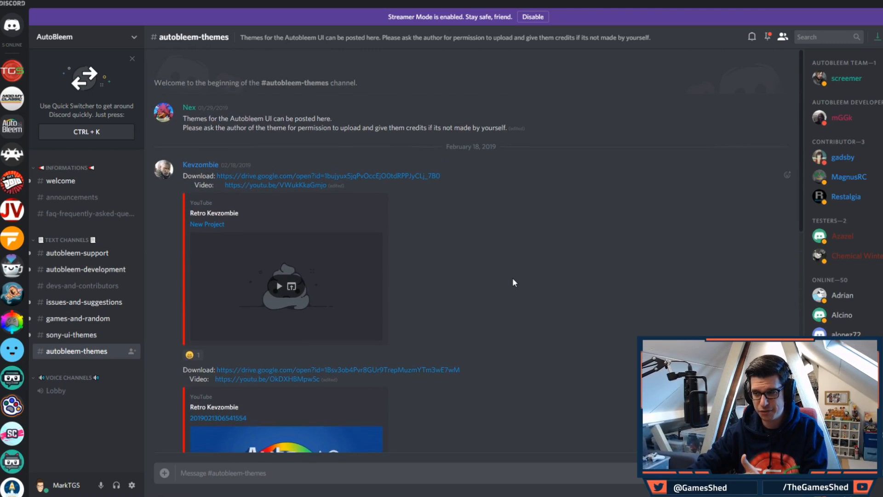
scroll(down, 3)
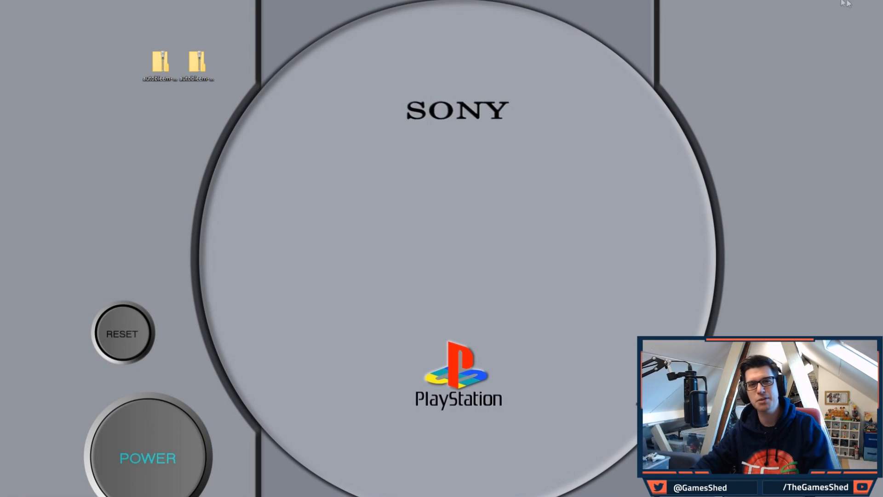
mouse_move(528, 3)
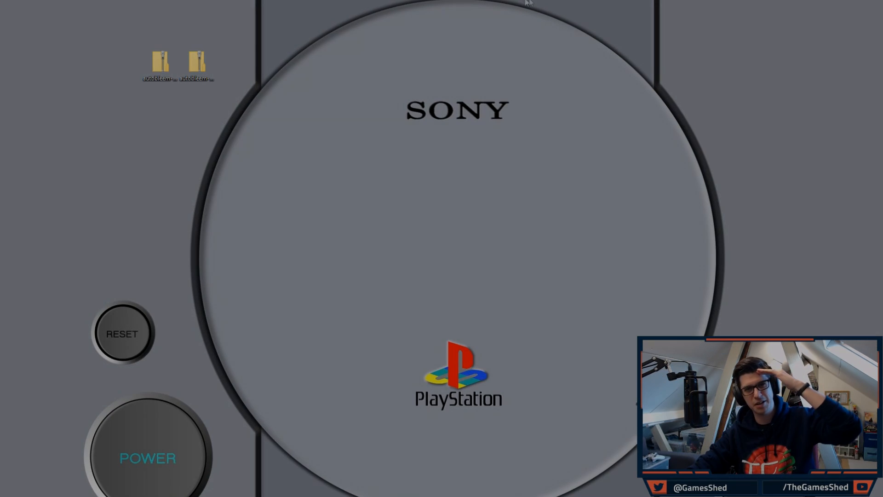